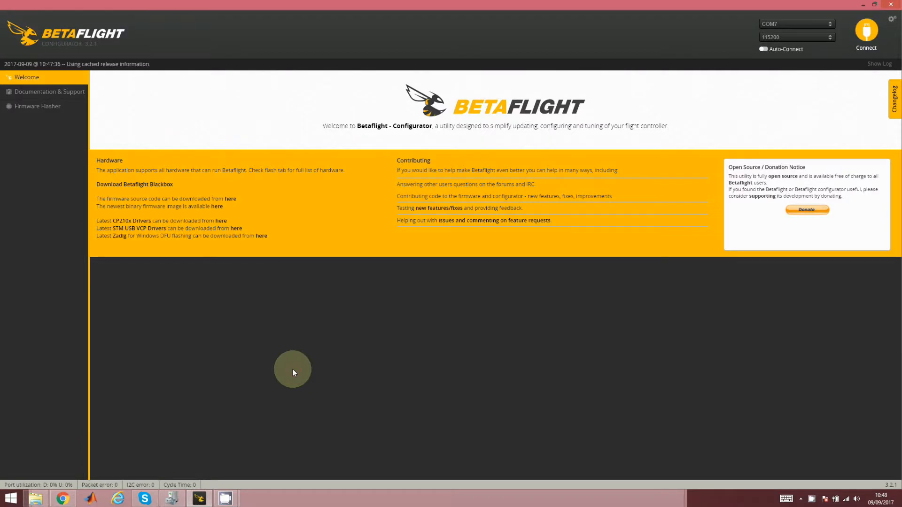
mouse_move(316, 238)
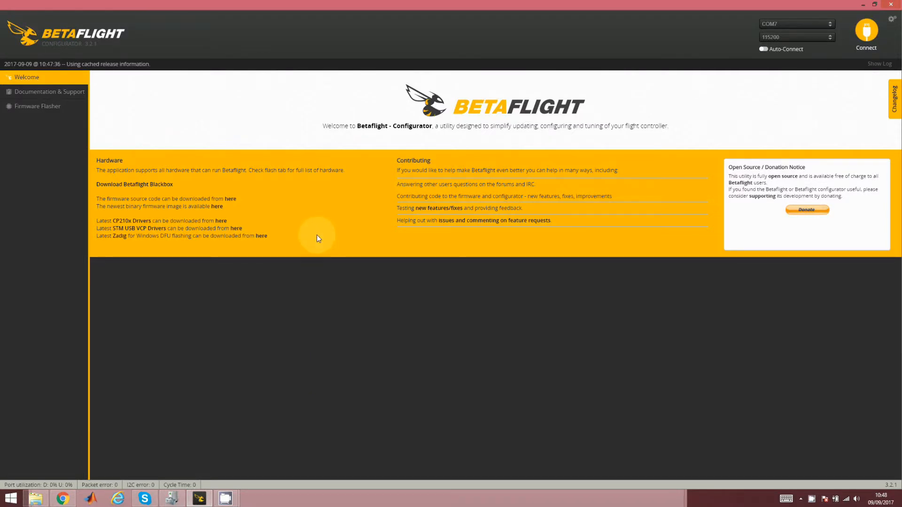
Step: Open the Firmware Flasher with SPRACINGF3 as the board target
left_click(36, 105)
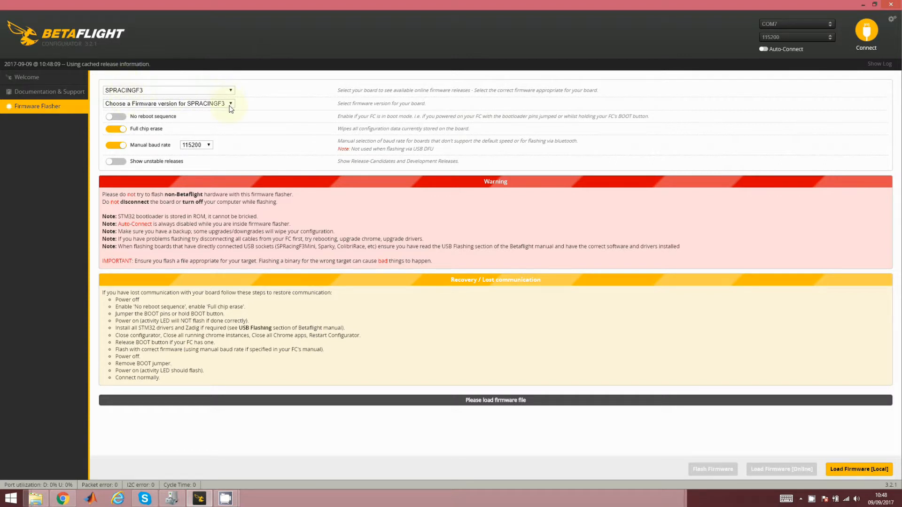
Step: Select firmware 3.1.7 SPRACINGF3 (stable), load it online, and read its release notes
left_click(168, 103)
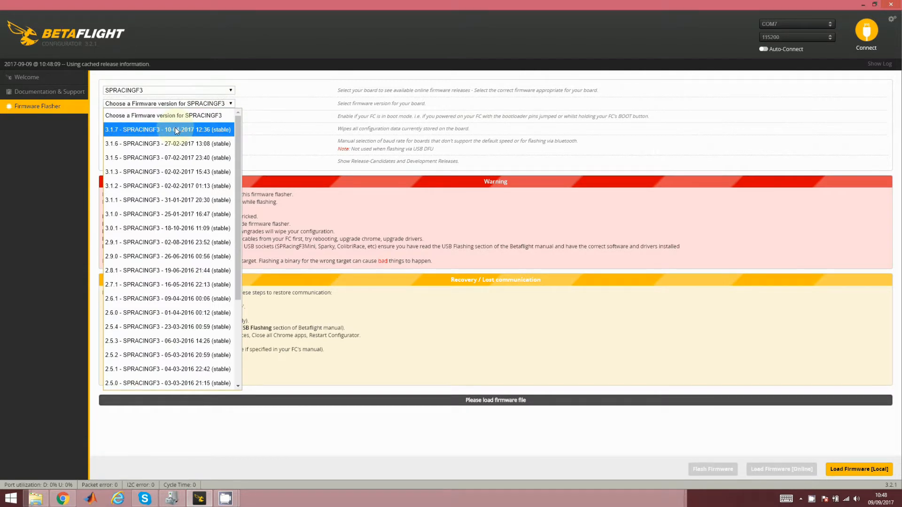
left_click(167, 129)
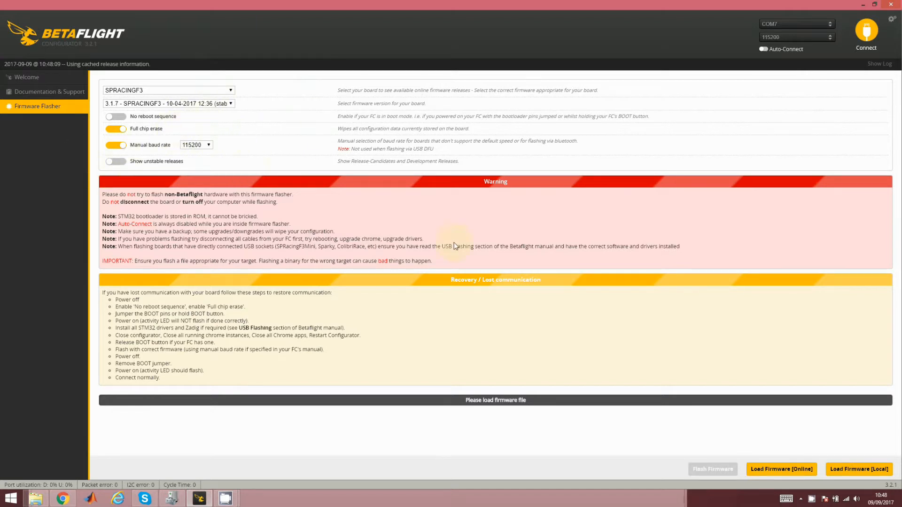
left_click(782, 469)
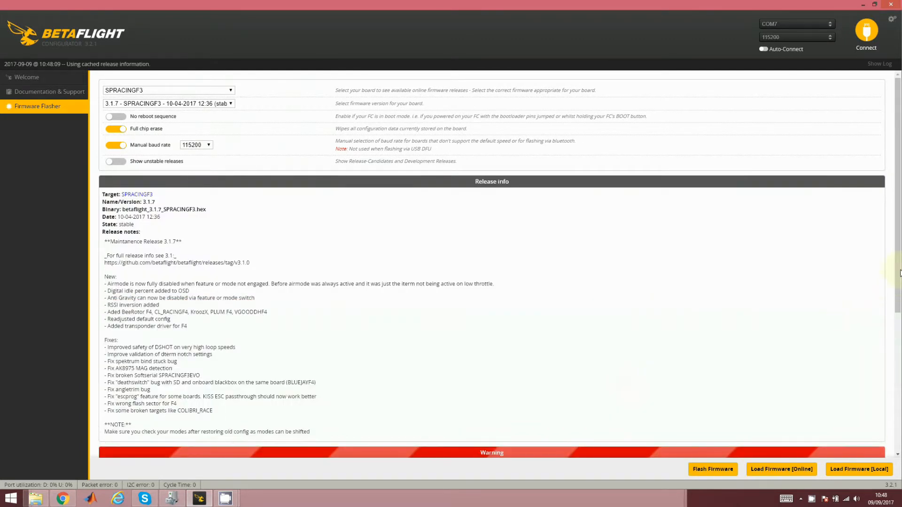
scroll("down", 3)
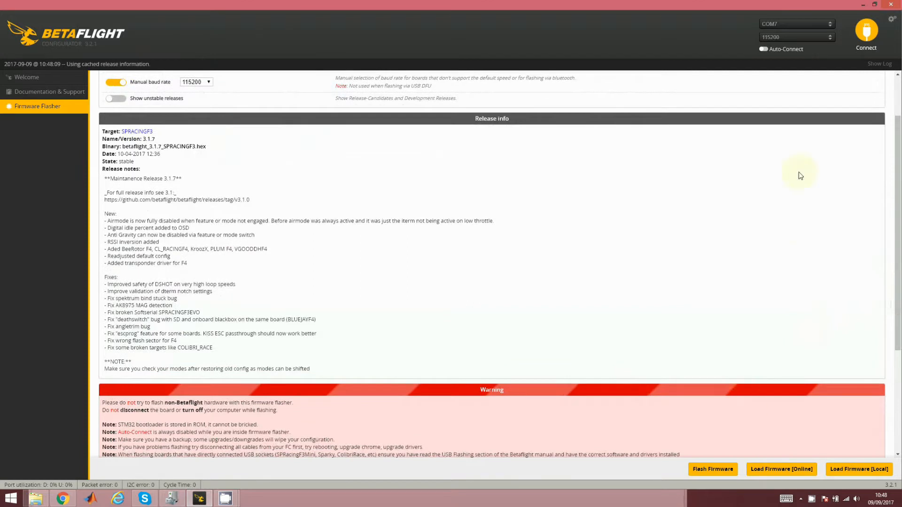
mouse_move(781, 97)
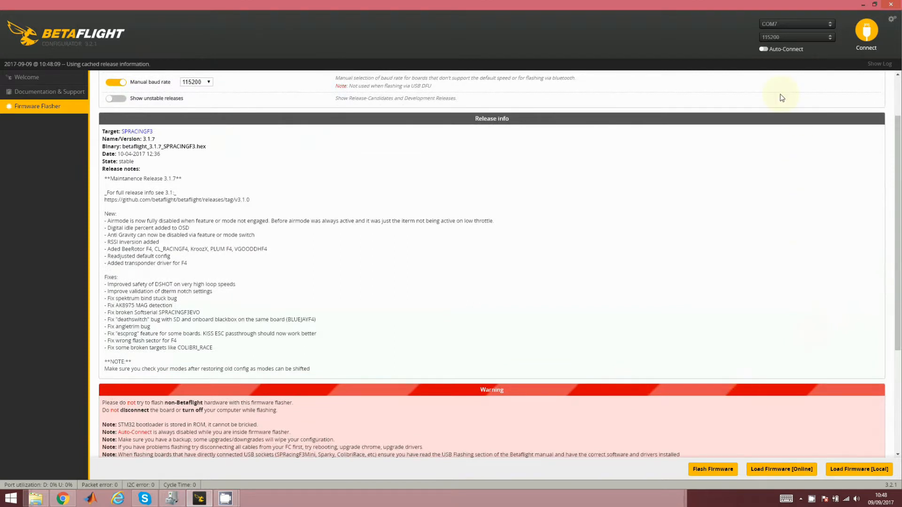
mouse_move(792, 86)
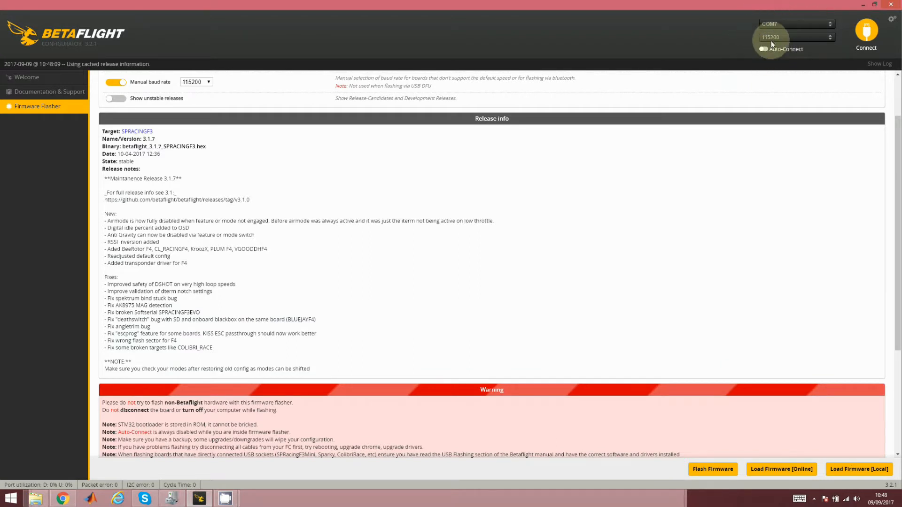
mouse_move(797, 37)
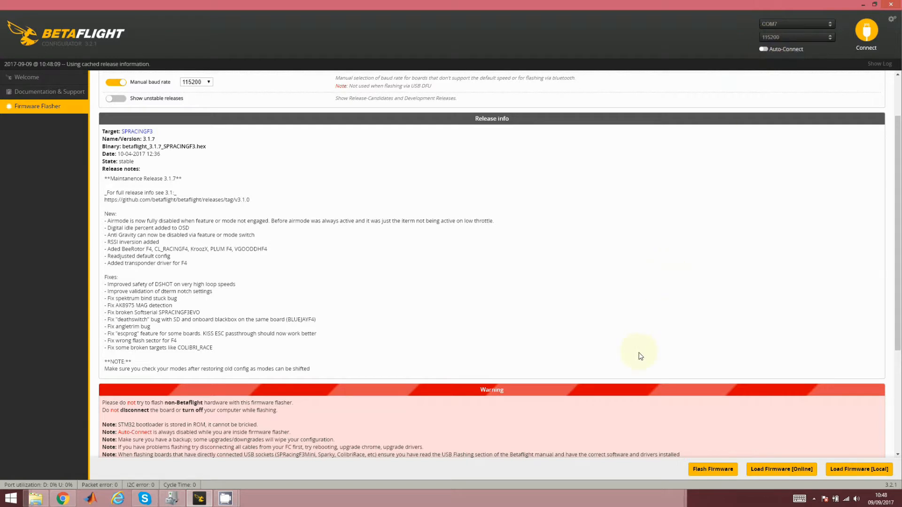
mouse_move(708, 422)
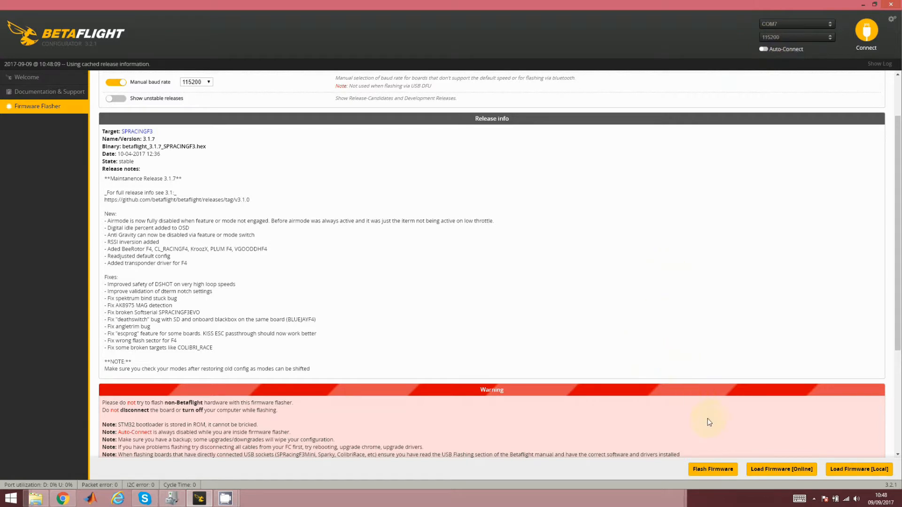
mouse_move(712, 468)
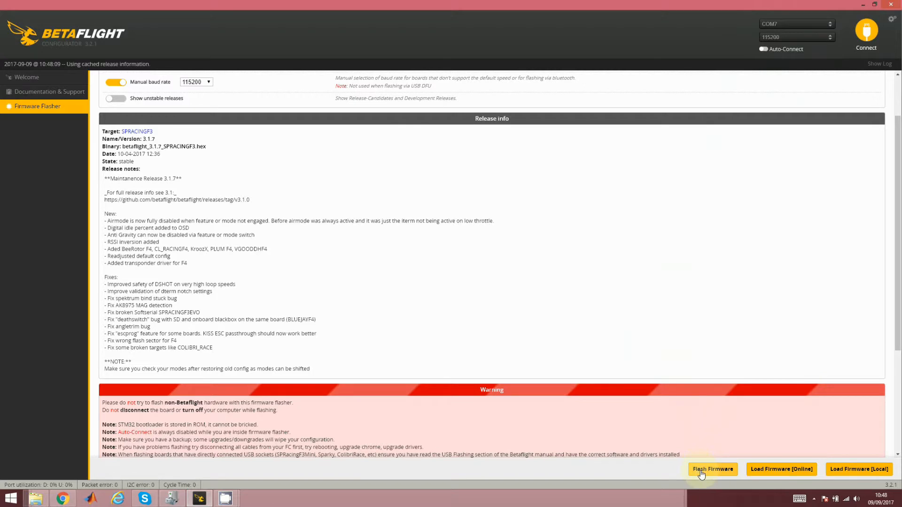
Step: Flash the 3.1.7 firmware, retrying after the STM32 timeout until programming succeeds
left_click(781, 469)
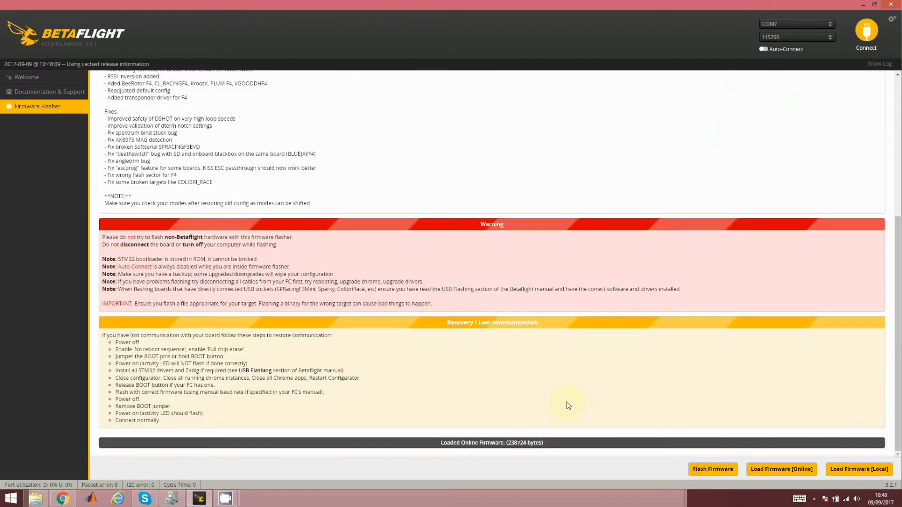
left_click(712, 469)
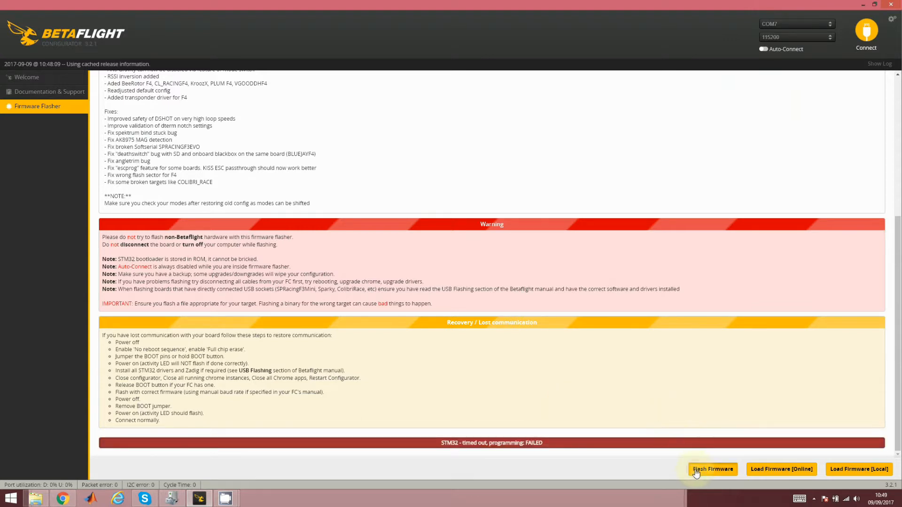
left_click(712, 469)
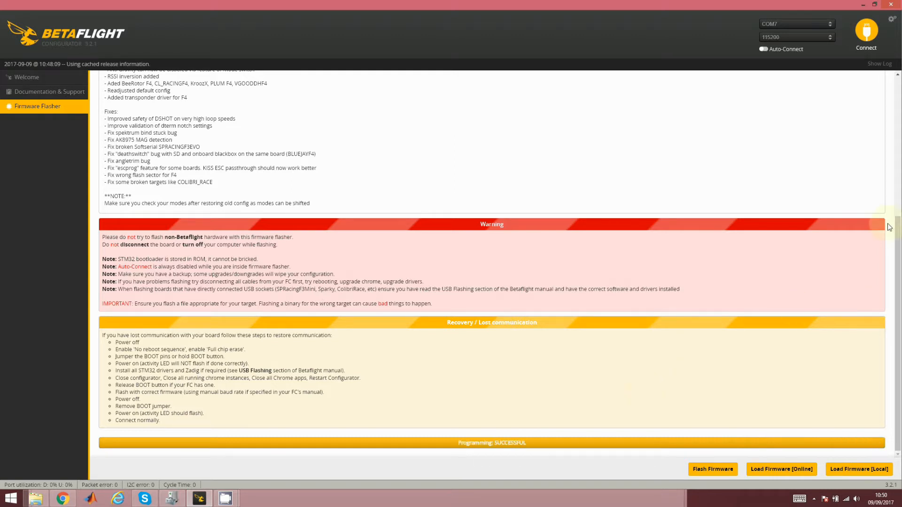
Step: Connect and confirm Betaflight SPRACINGF3 3.1.7 via the CLI version command, returning to Setup
left_click(866, 31)
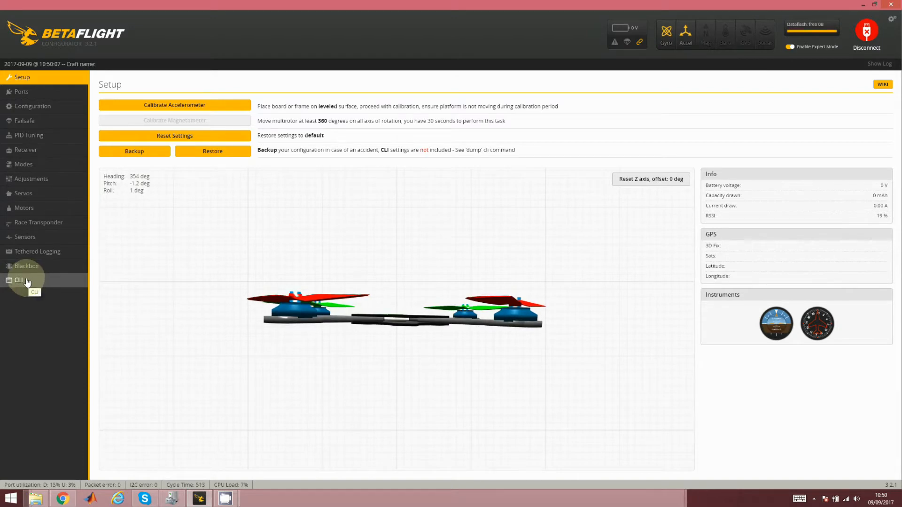
left_click(18, 280)
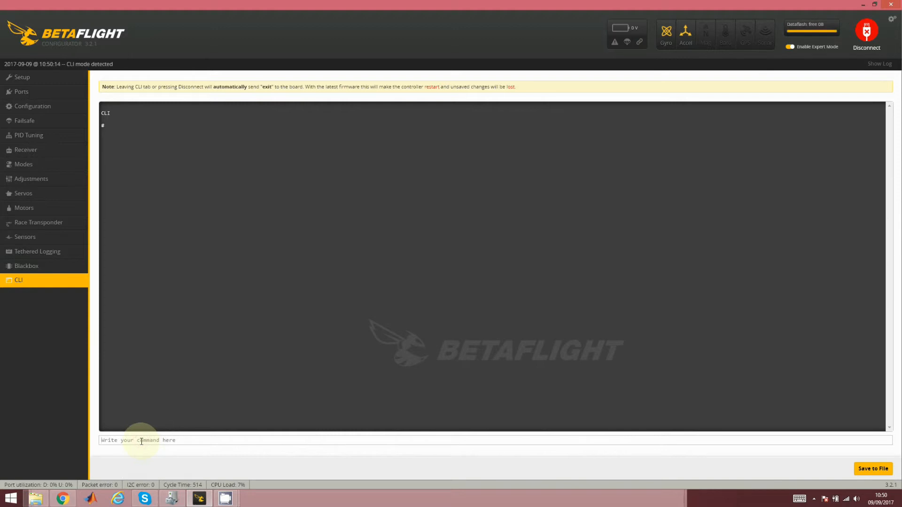
type("versio")
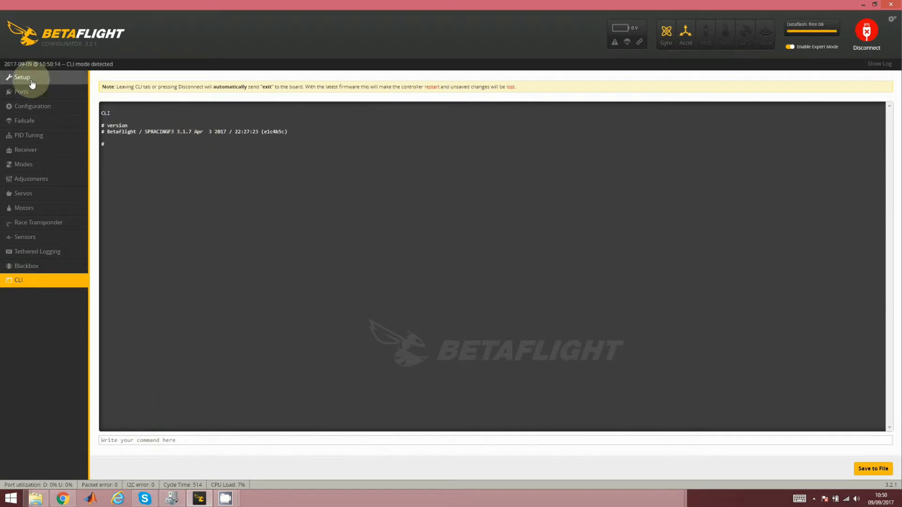
left_click(22, 76)
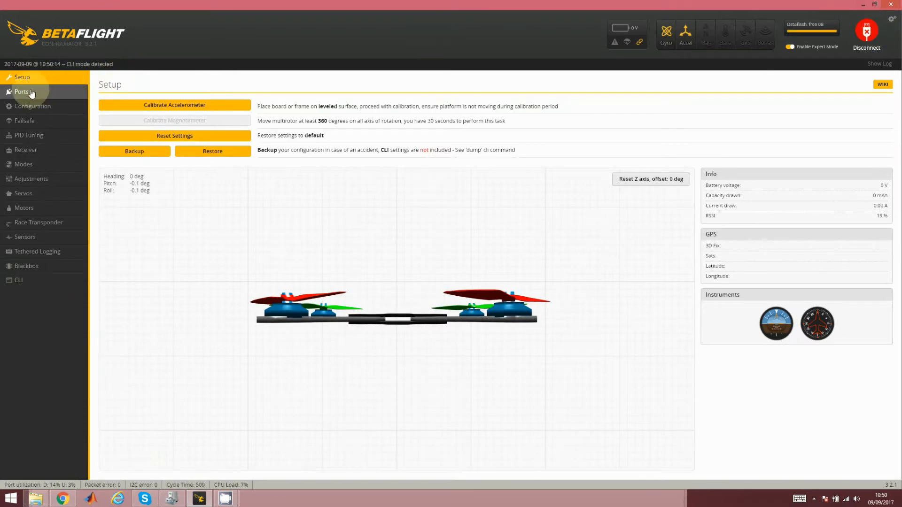
Step: On the Ports page, switch on Configuration/MSP for UART2
left_click(22, 92)
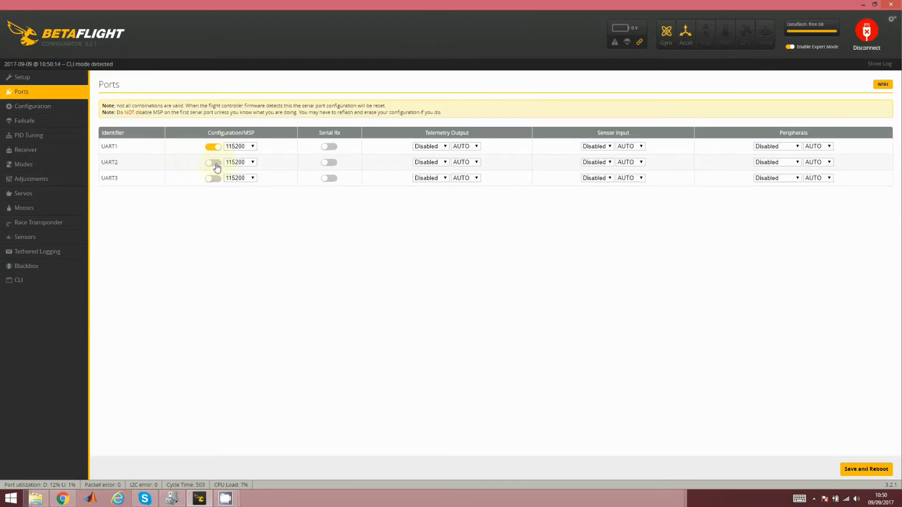
left_click(212, 162)
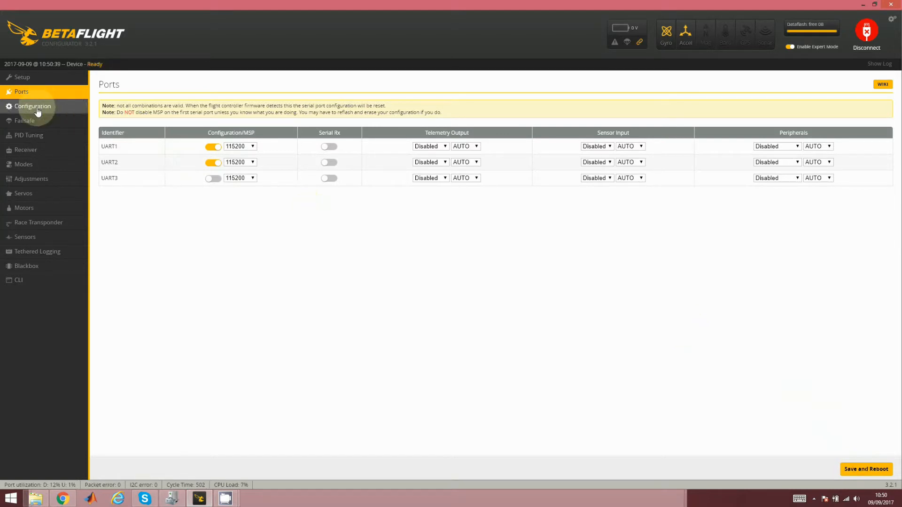
Step: Set gyro update frequency and PID loop frequency both to 4 kHz
left_click(32, 106)
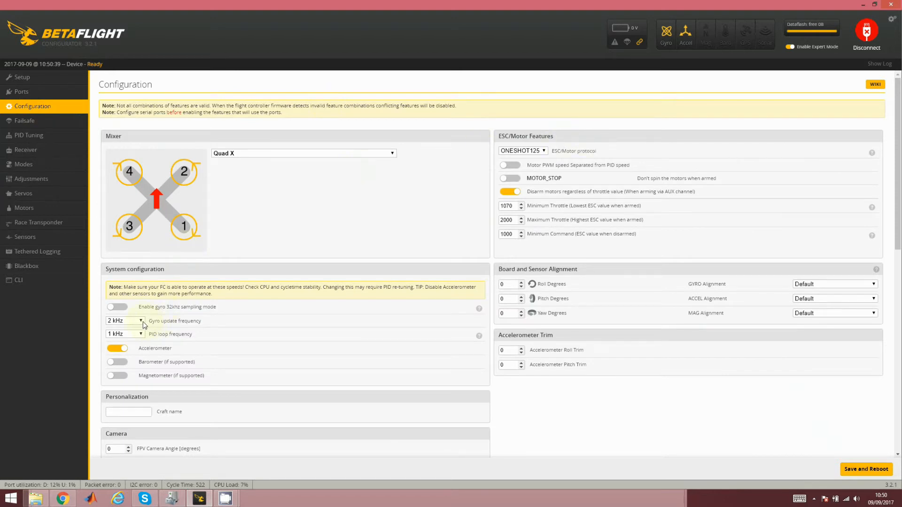
left_click(140, 321)
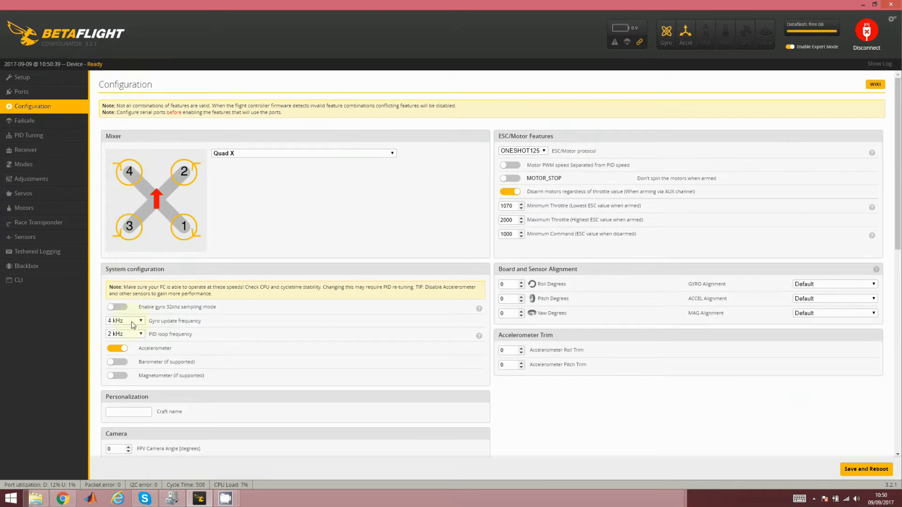
left_click(125, 321)
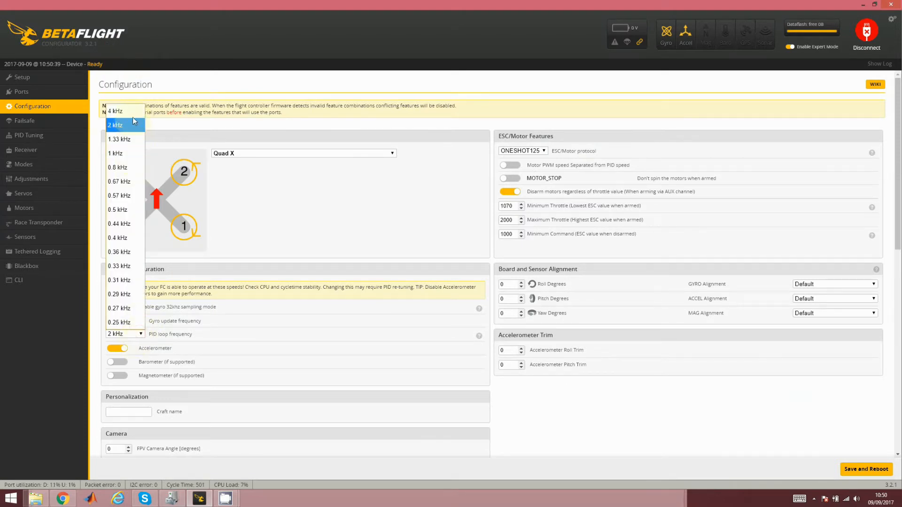
left_click(117, 111)
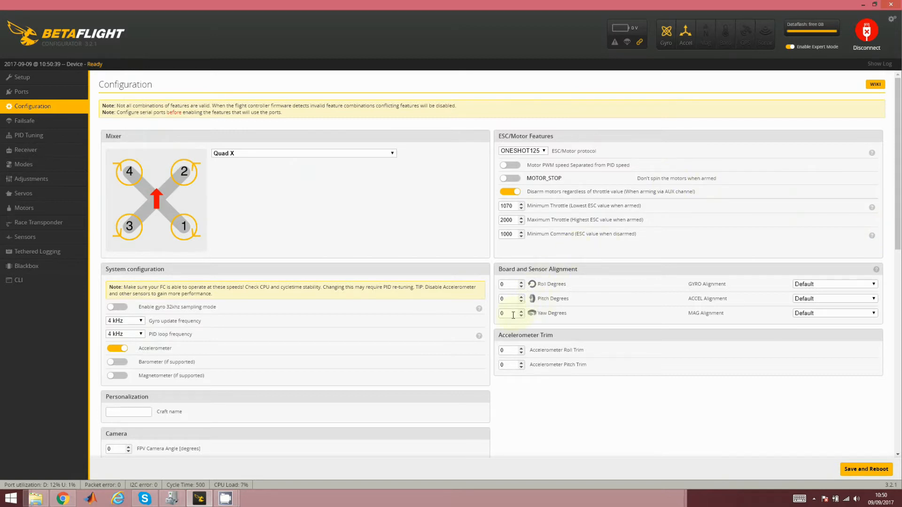
Step: Enter 90 degrees board alignment yaw and save with reboot
type("9")
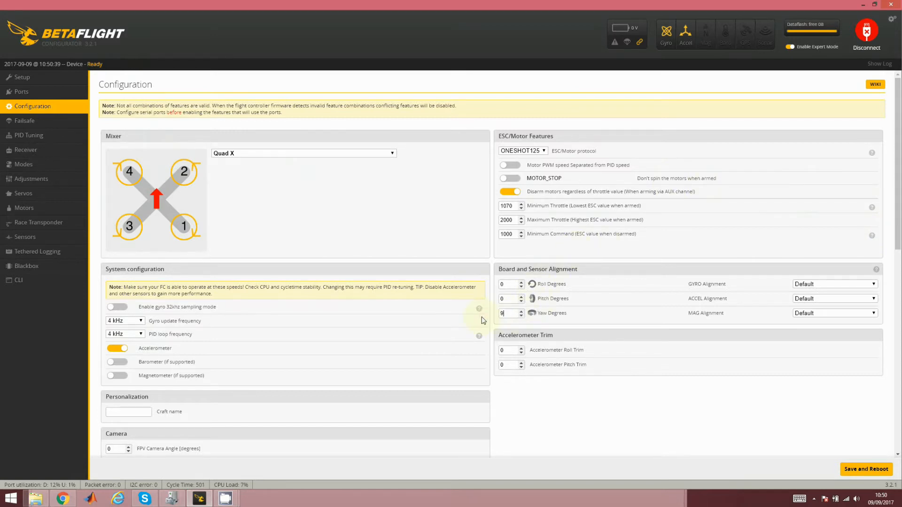
type("0")
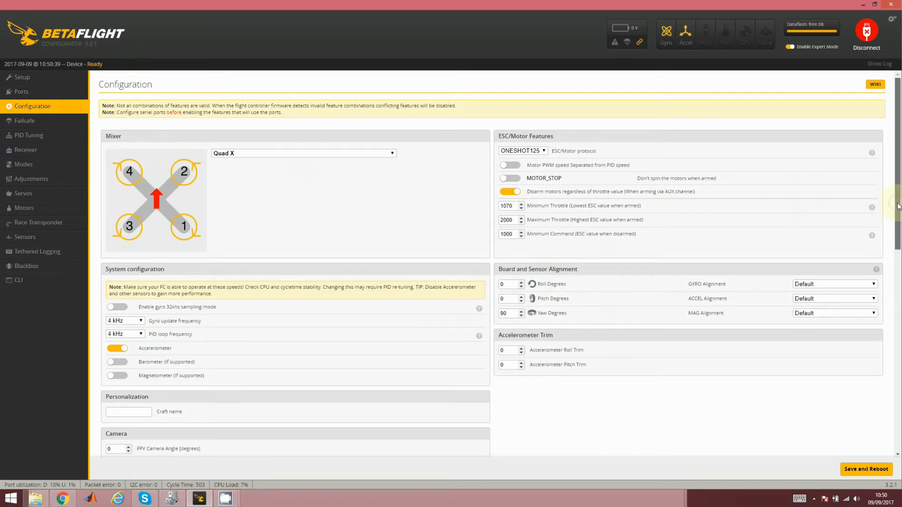
scroll("down", 3)
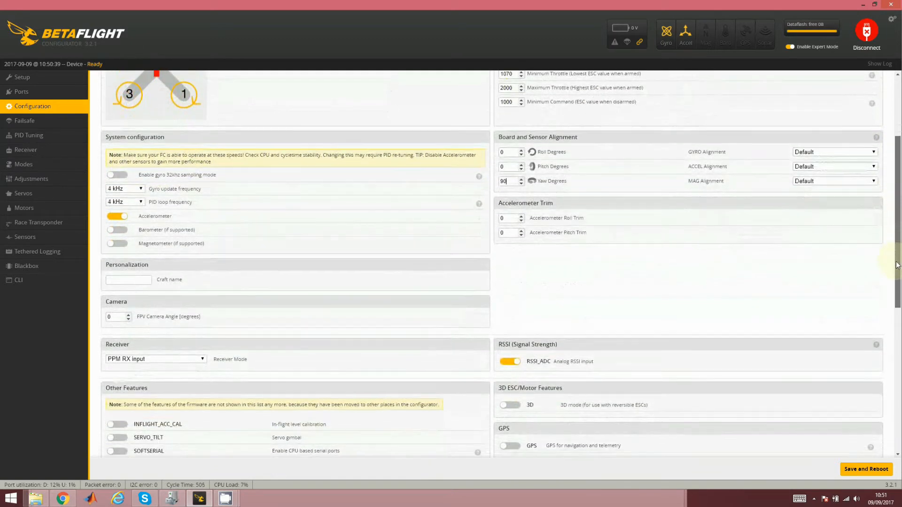
scroll("down", 3)
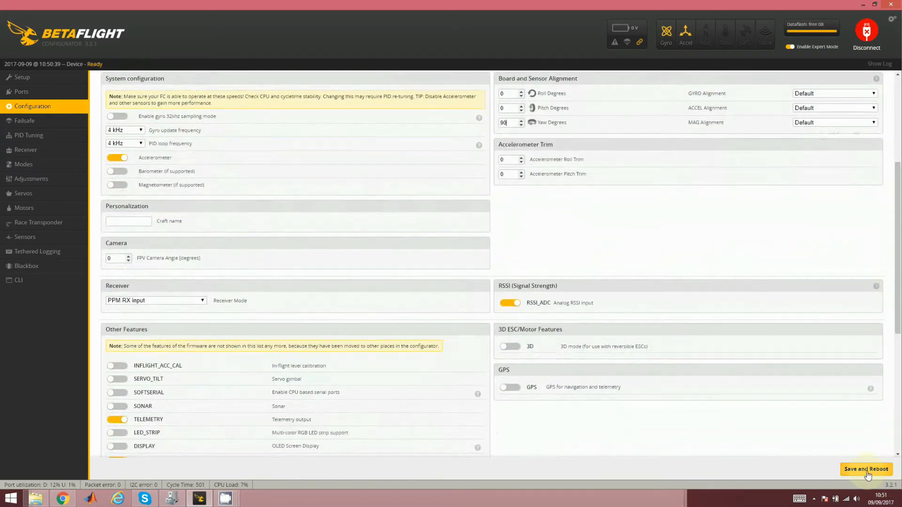
left_click(865, 469)
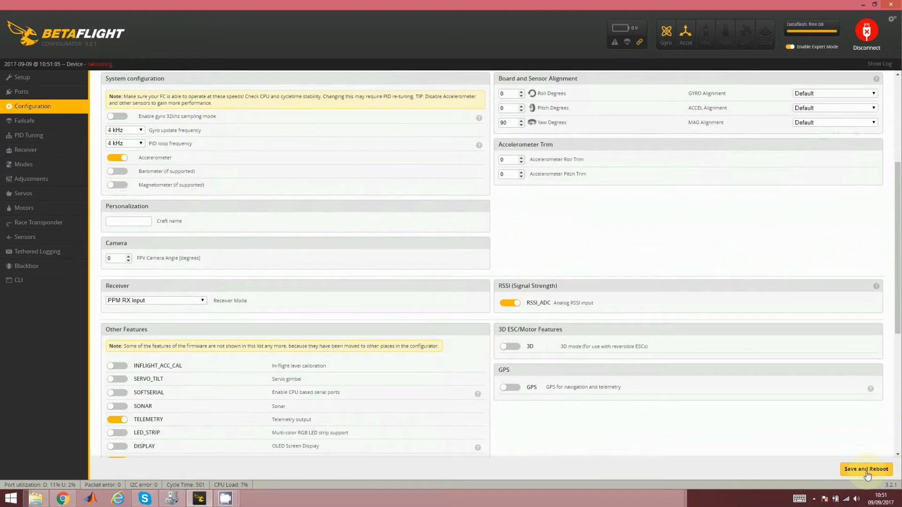
left_click(865, 469)
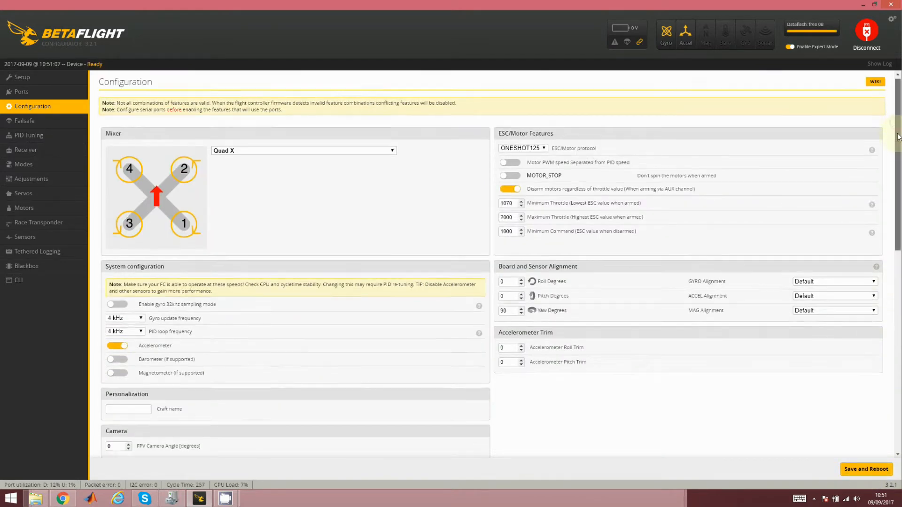
Step: Disable TRANSPONDER and BLACKBOX, enable OSD, and save with reboot
scroll("down", 3)
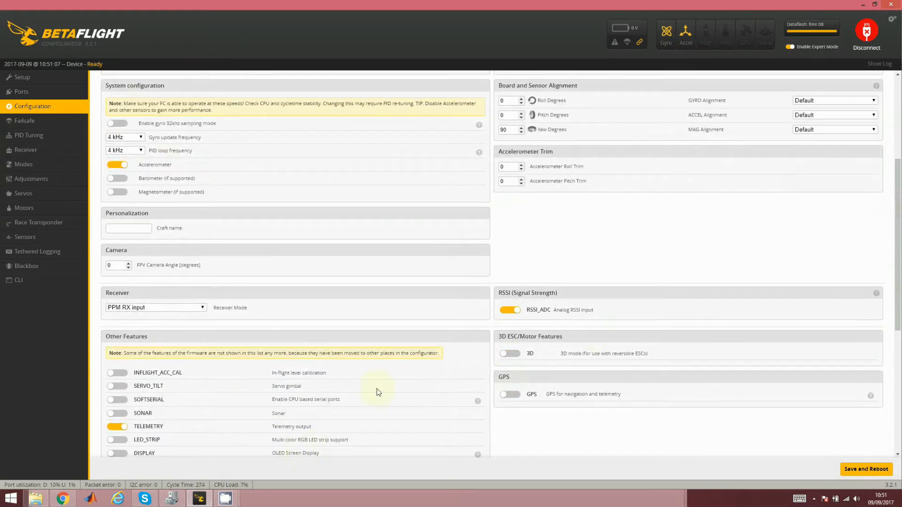
scroll("down", 3)
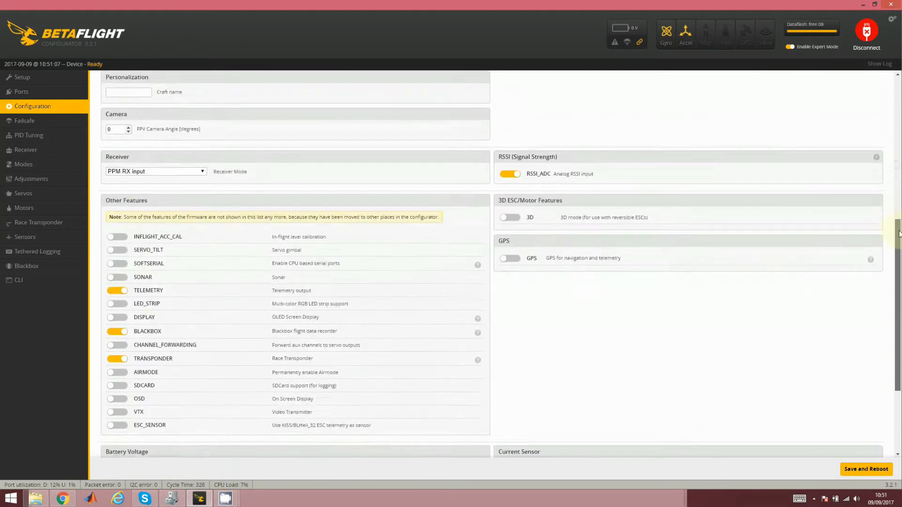
scroll("down", 3)
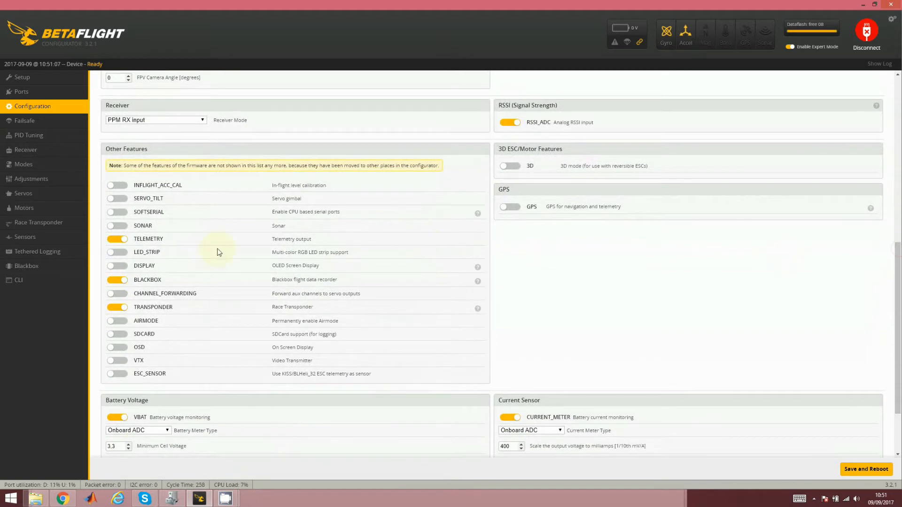
left_click(117, 280)
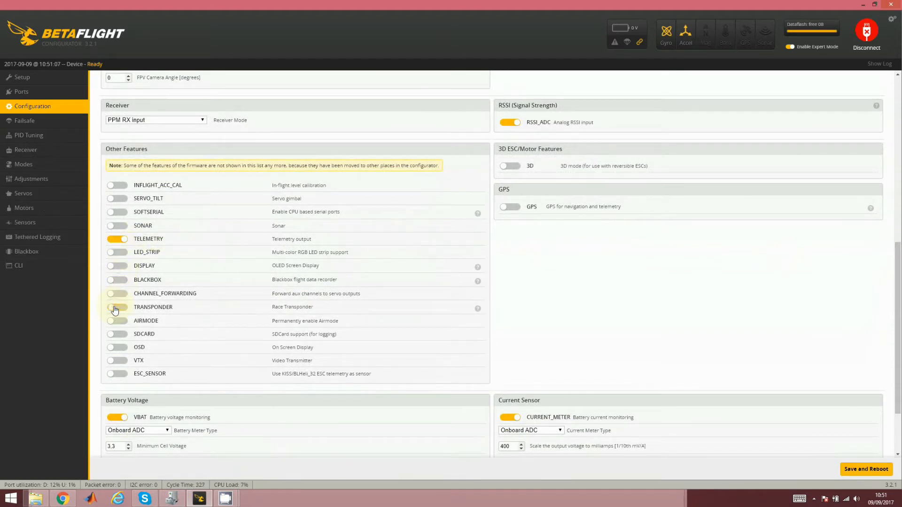
left_click(117, 347)
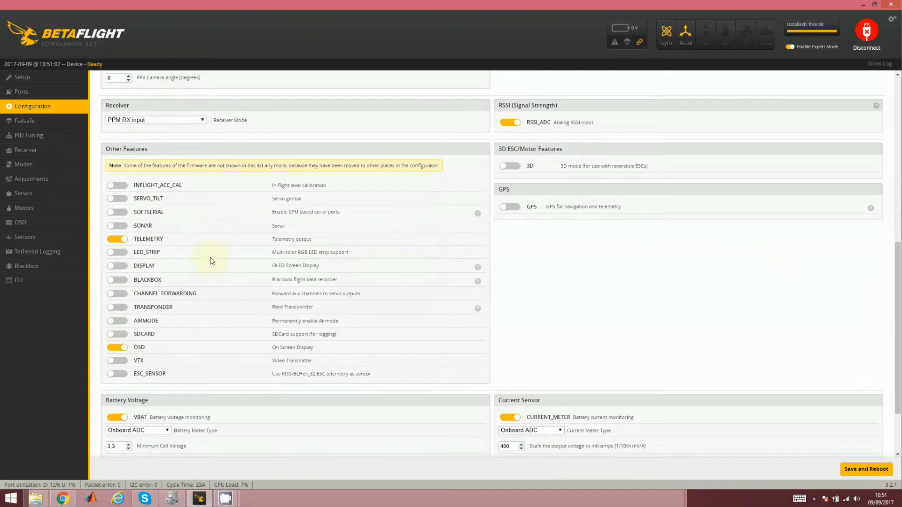
mouse_move(177, 286)
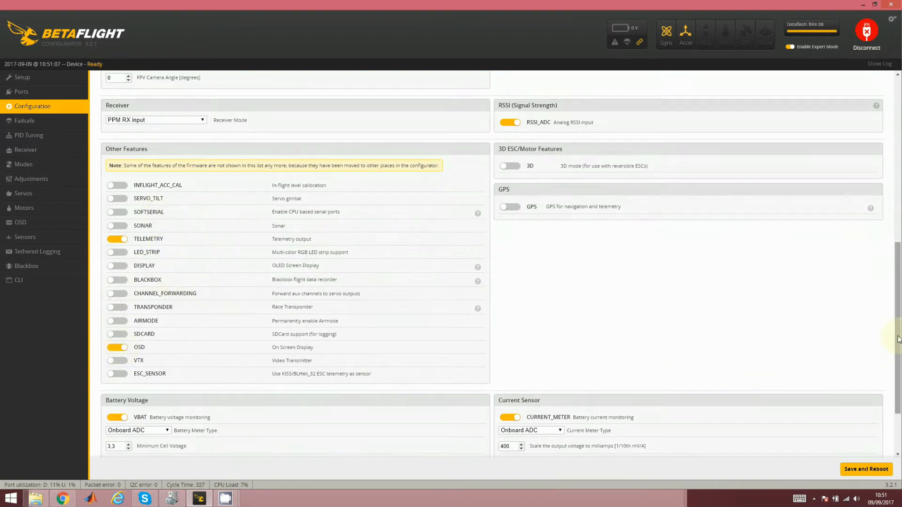
scroll("down", 3)
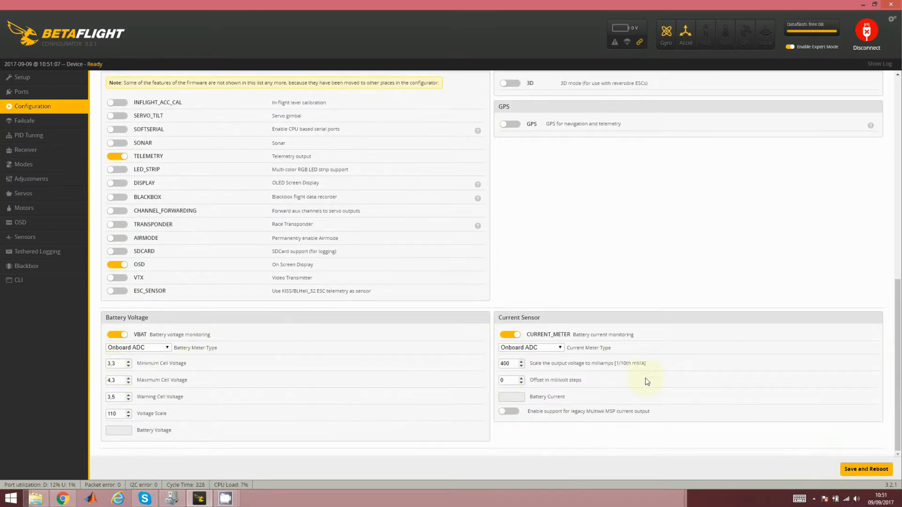
left_click(866, 469)
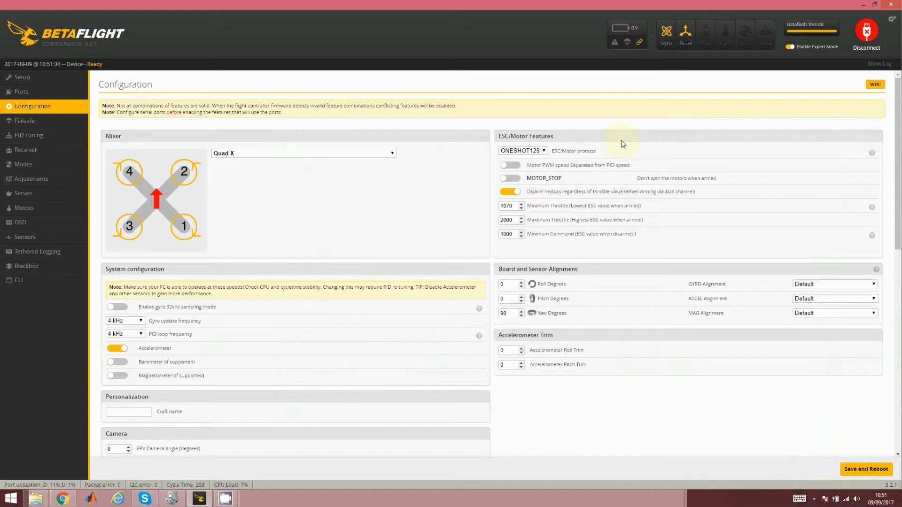
Step: Keep ONESHOT125 as the ESC protocol and start editing minimum throttle
left_click(521, 151)
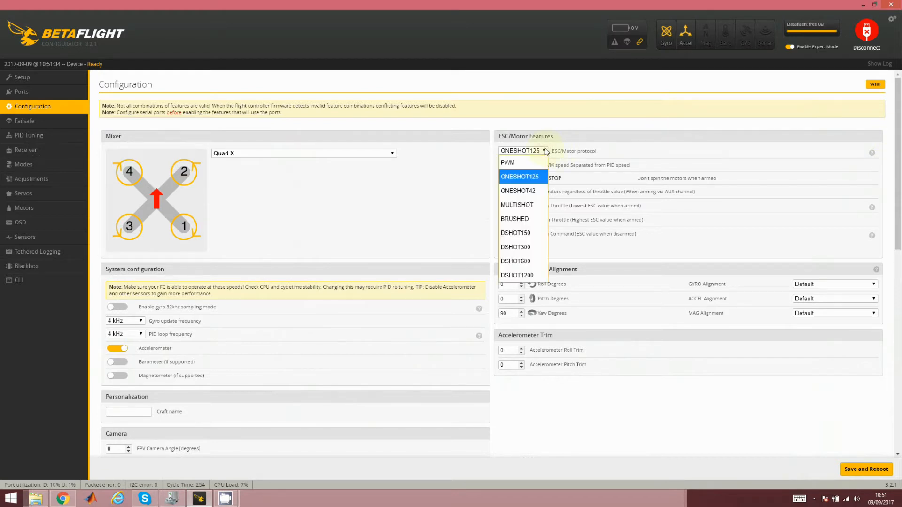
left_click(521, 177)
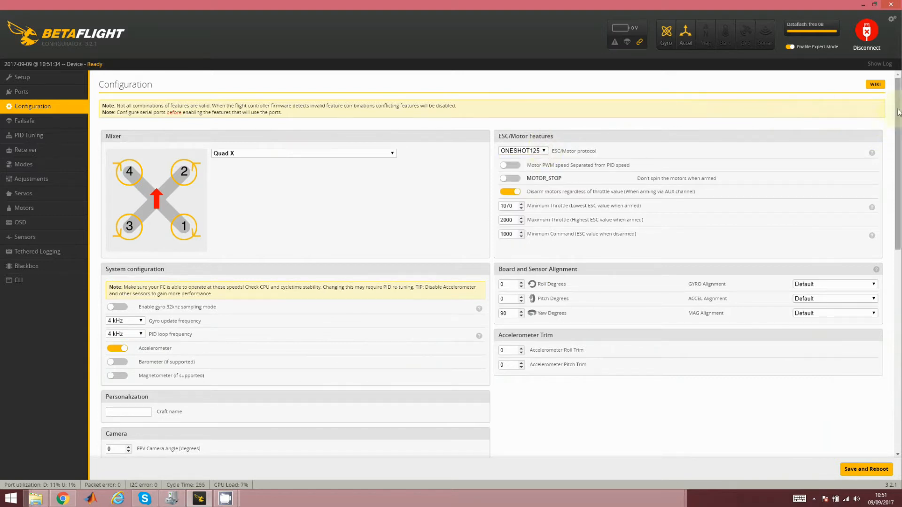
left_click(507, 205)
type("104")
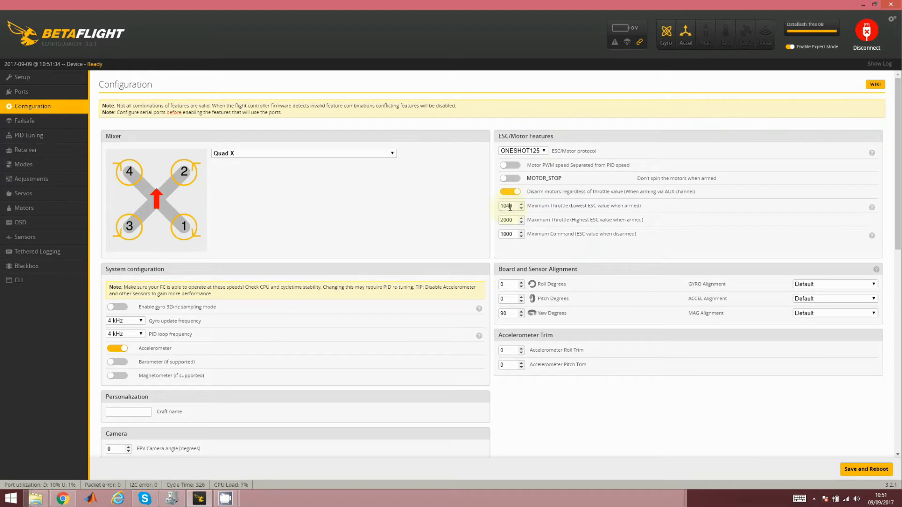
mouse_move(866, 469)
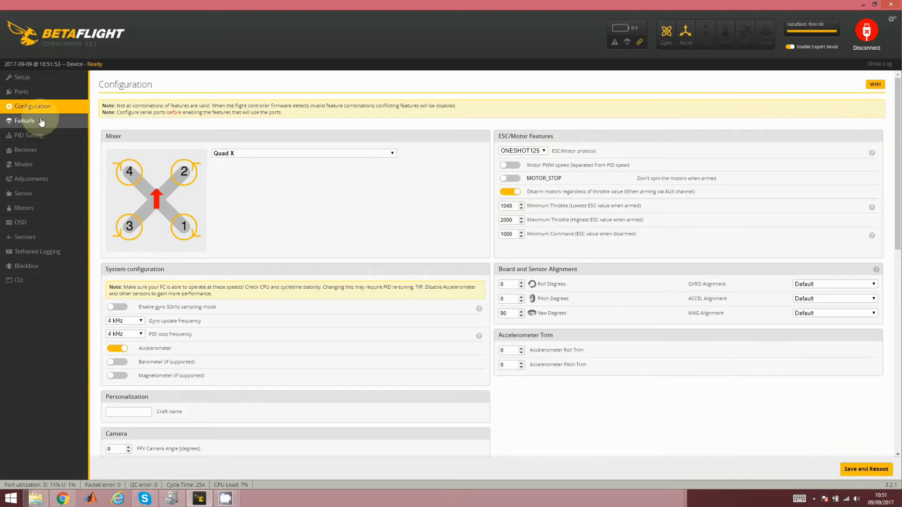
Step: Open the Failsafe page, showing Stage 2 enabled with the Drop procedure
left_click(25, 121)
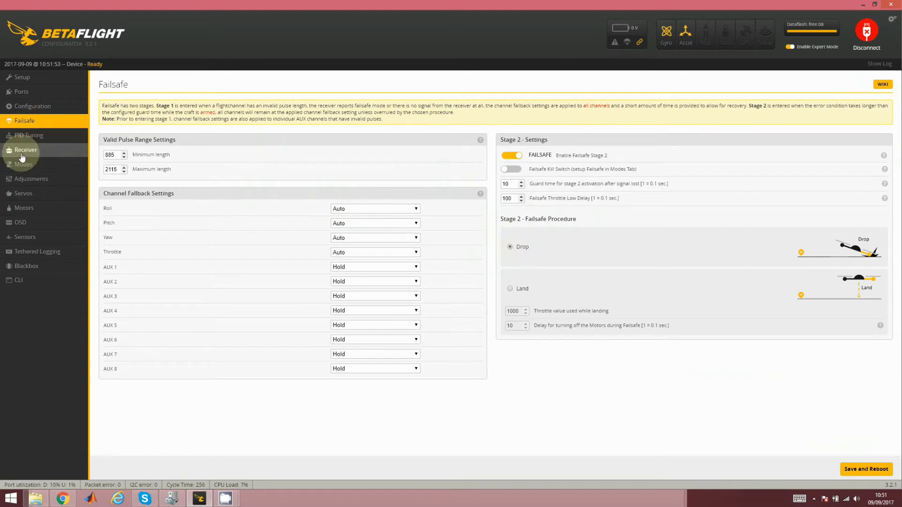
mouse_move(28, 137)
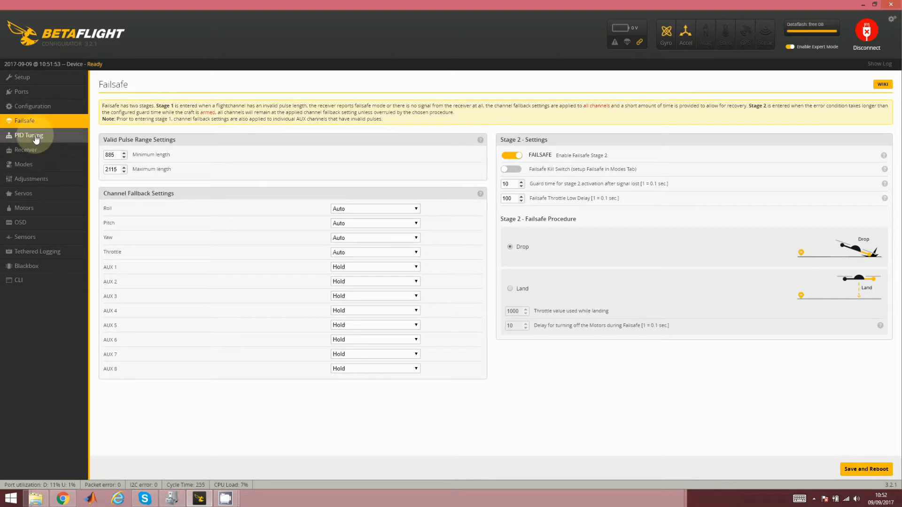
Step: Set roll/pitch super rates to 0.78 and yaw super rate to 0.33, then save
left_click(28, 135)
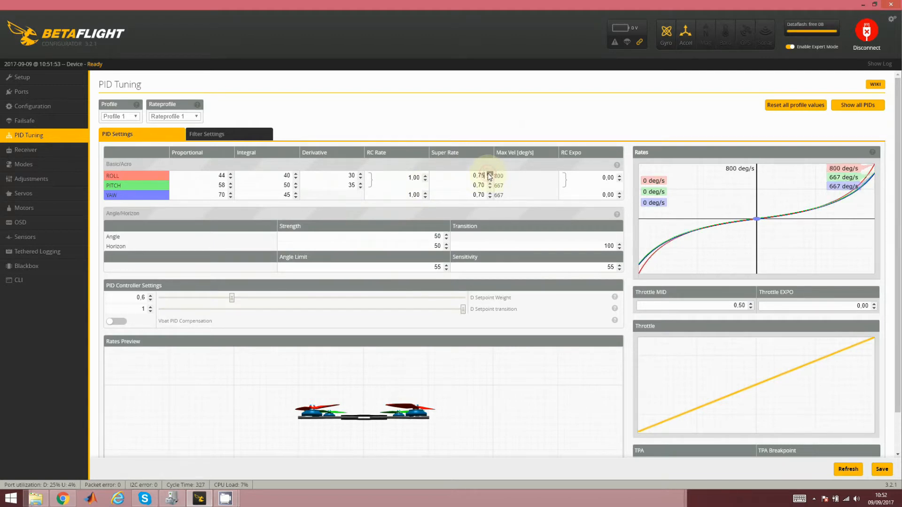
left_click(490, 174)
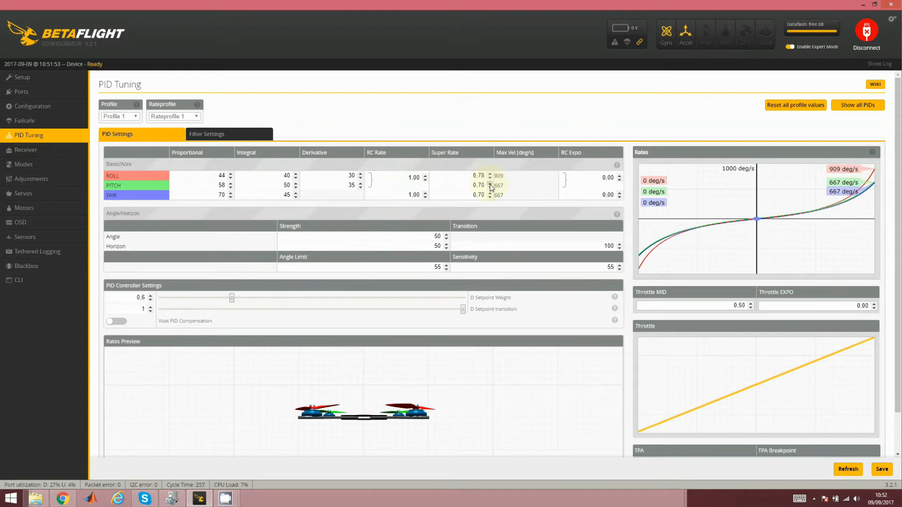
left_click(489, 183)
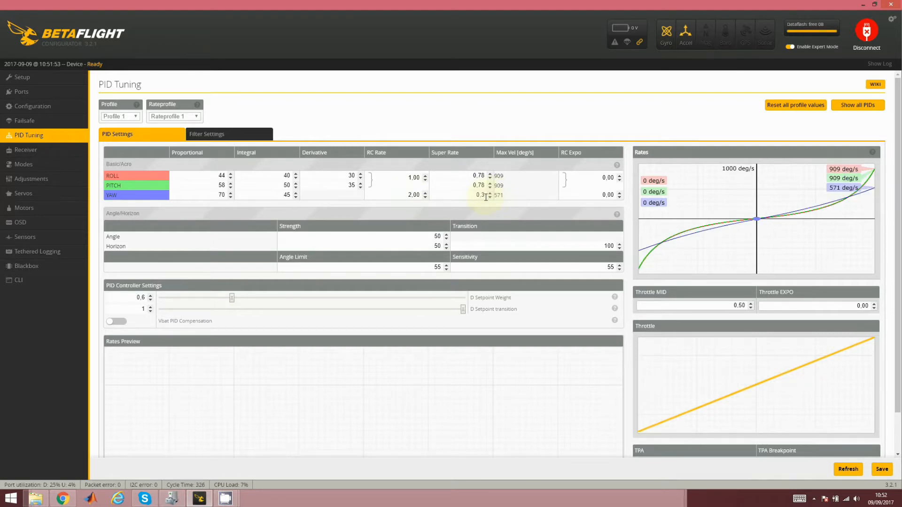
left_click(489, 192)
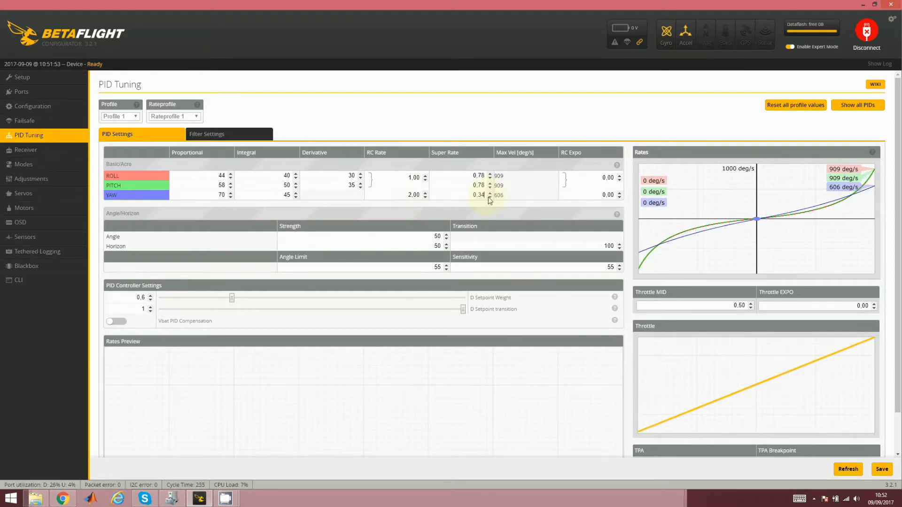
left_click(489, 197)
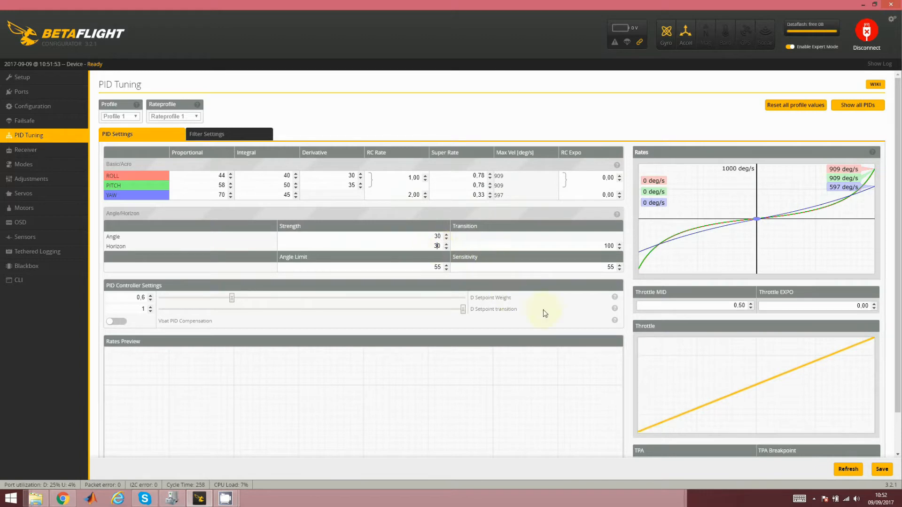
left_click(882, 469)
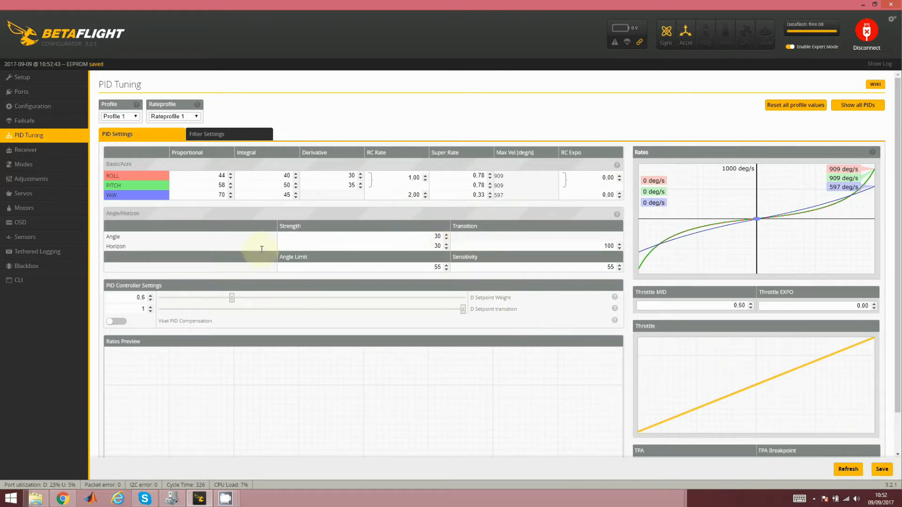
left_click(26, 149)
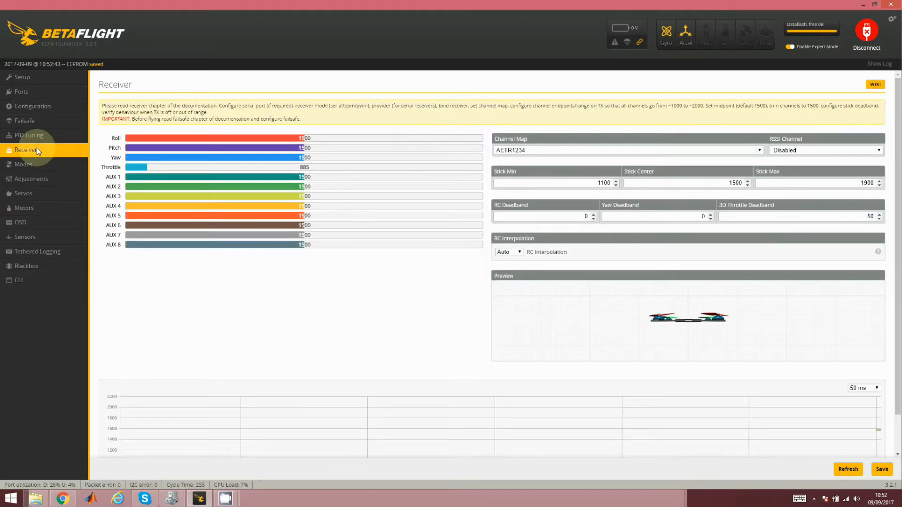
Step: Review the Configuration features: PPM receiver mode with analog RSSI enabled
left_click(32, 106)
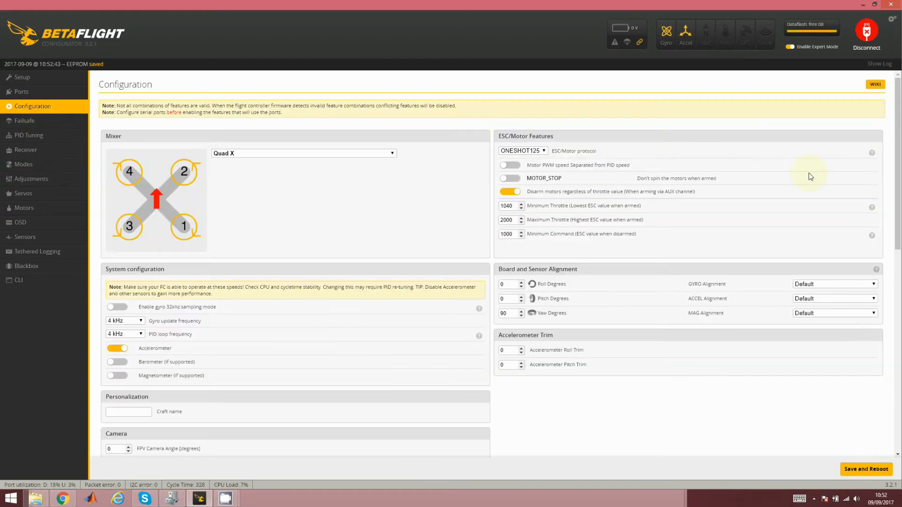
scroll("down", 3)
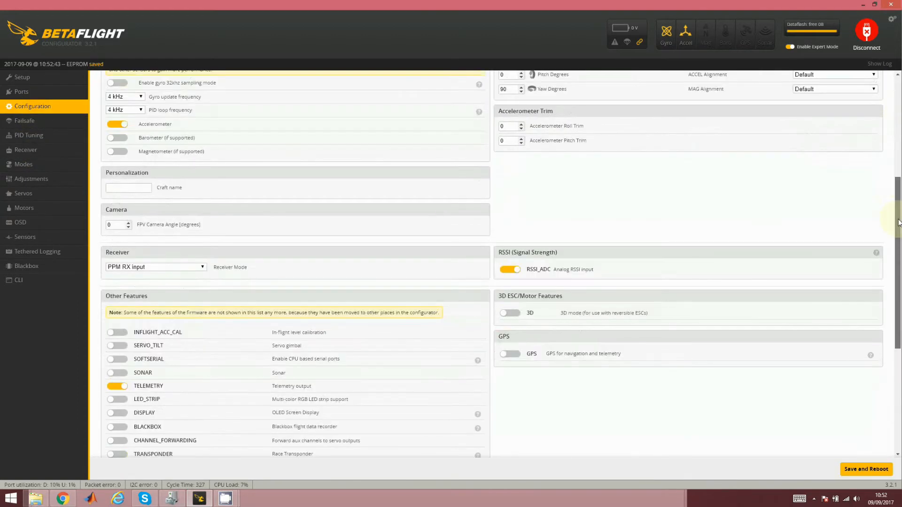
scroll("down", 3)
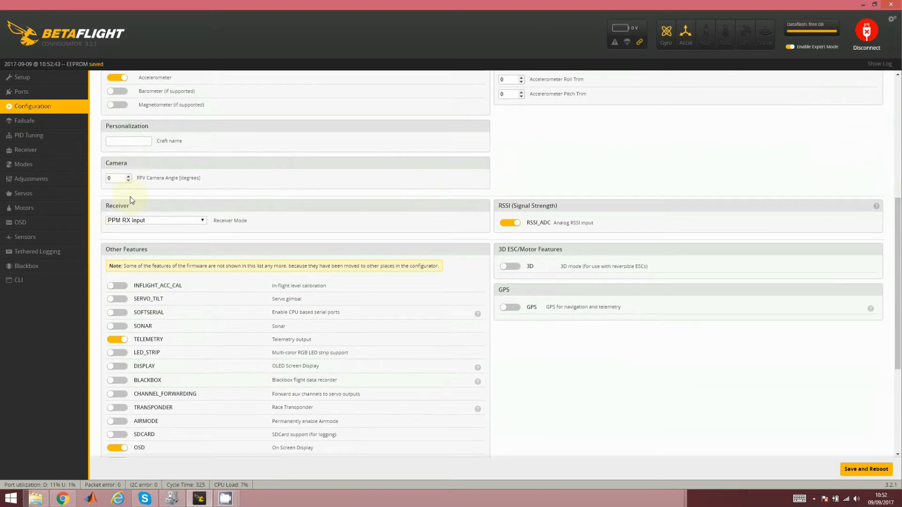
mouse_move(58, 139)
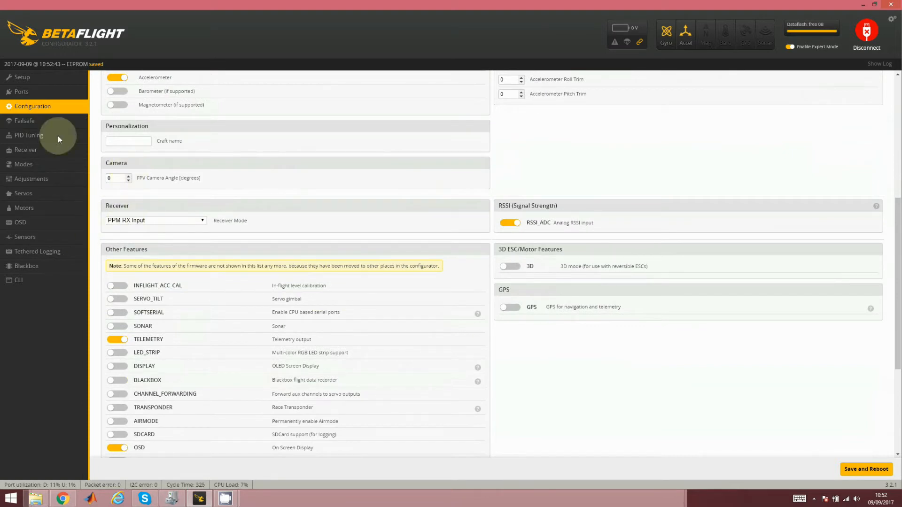
left_click(25, 150)
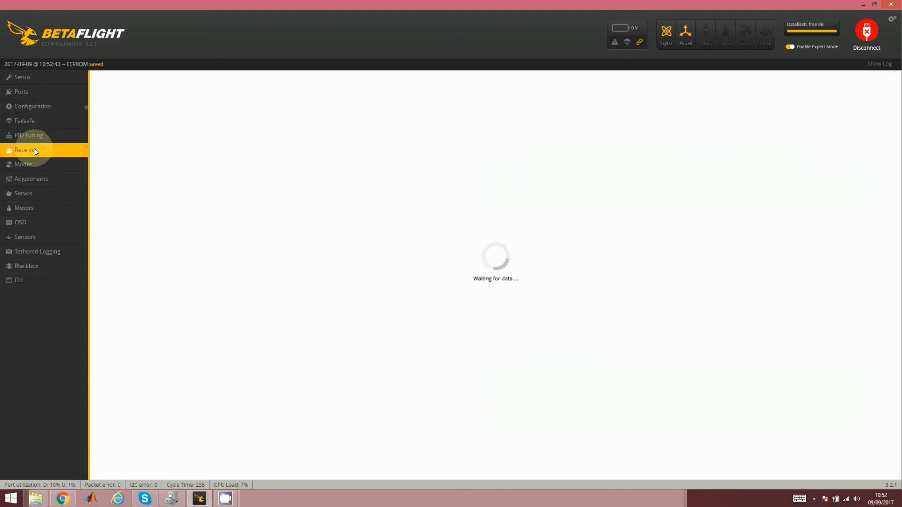
Step: Watch live stick input on the Receiver page, with AUX2 reading near 1998
left_click(25, 150)
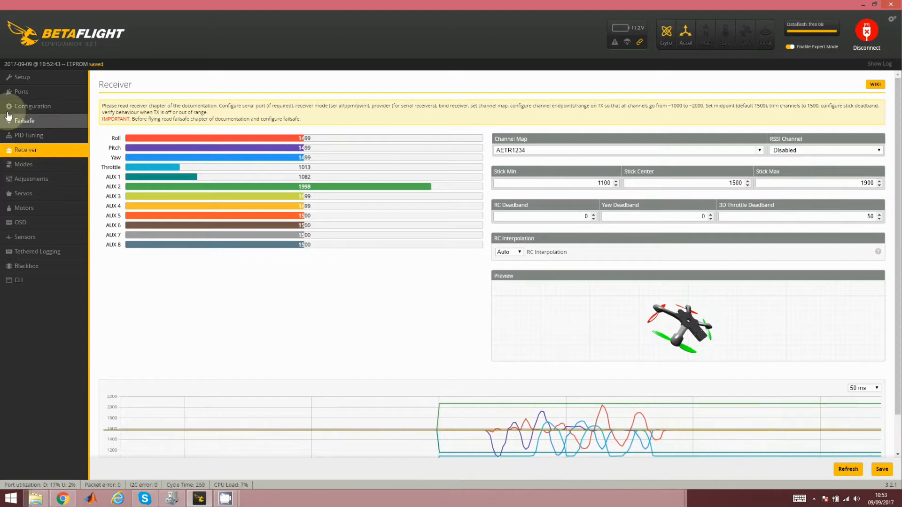
left_click(33, 105)
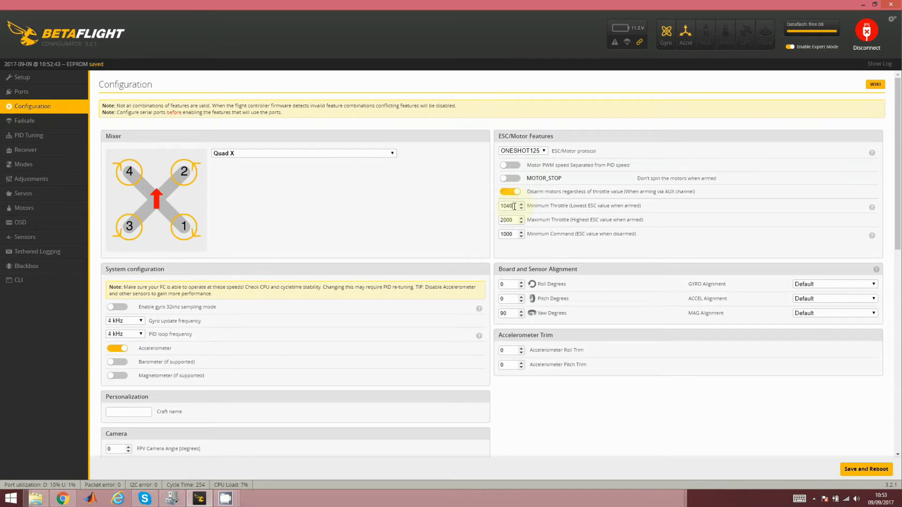
Step: Change Minimum Throttle from 1040 to 1070, then save and reboot
left_click(521, 204)
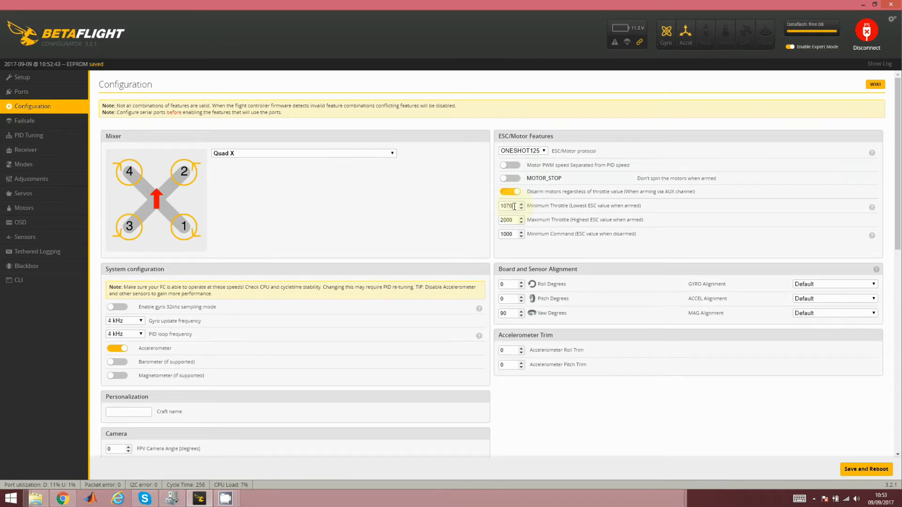
left_click(866, 469)
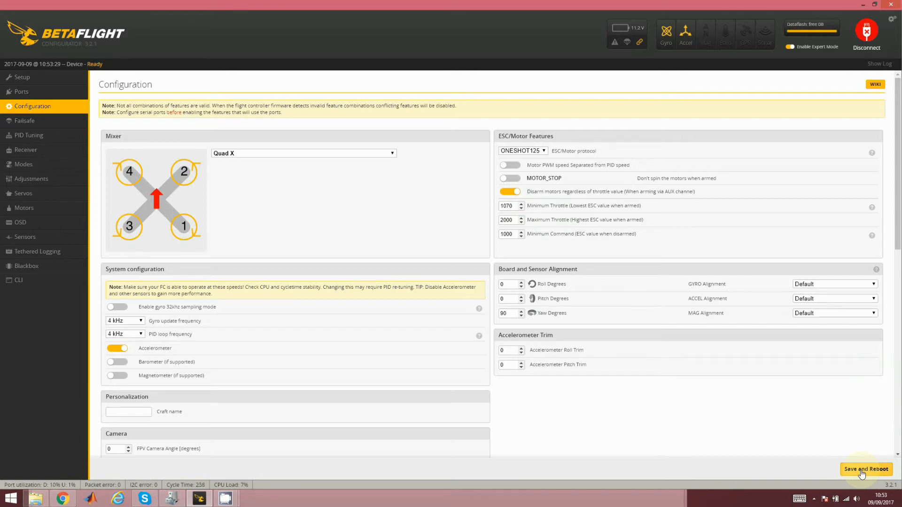
mouse_move(850, 456)
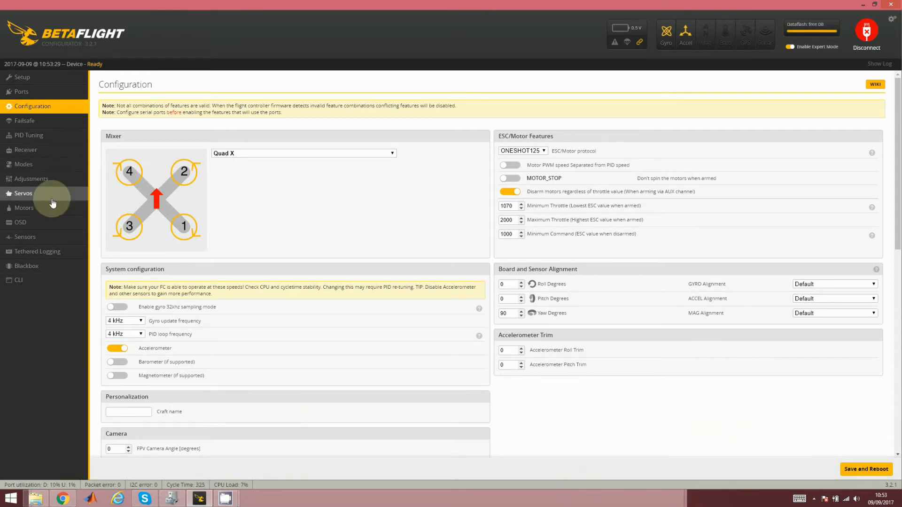
Step: Add an ANGLE mode switch range on AUX 1 spanning 900–1100
left_click(30, 179)
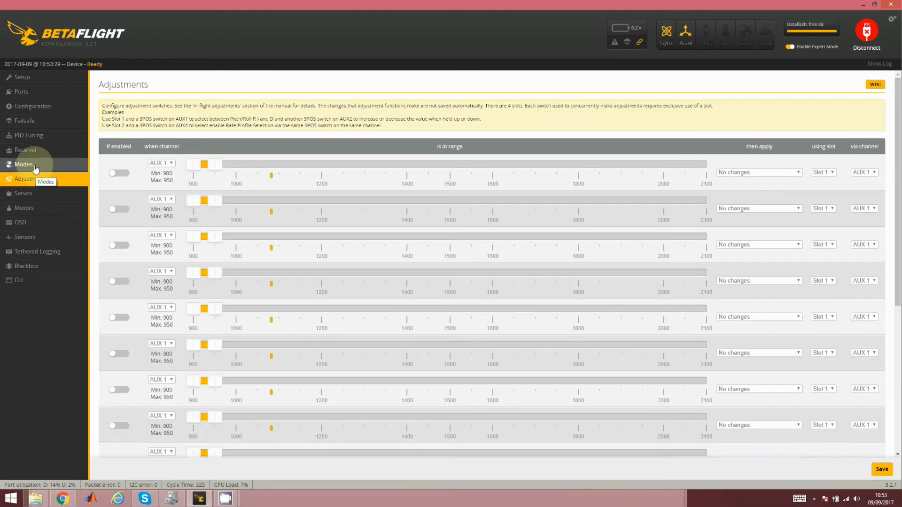
left_click(24, 164)
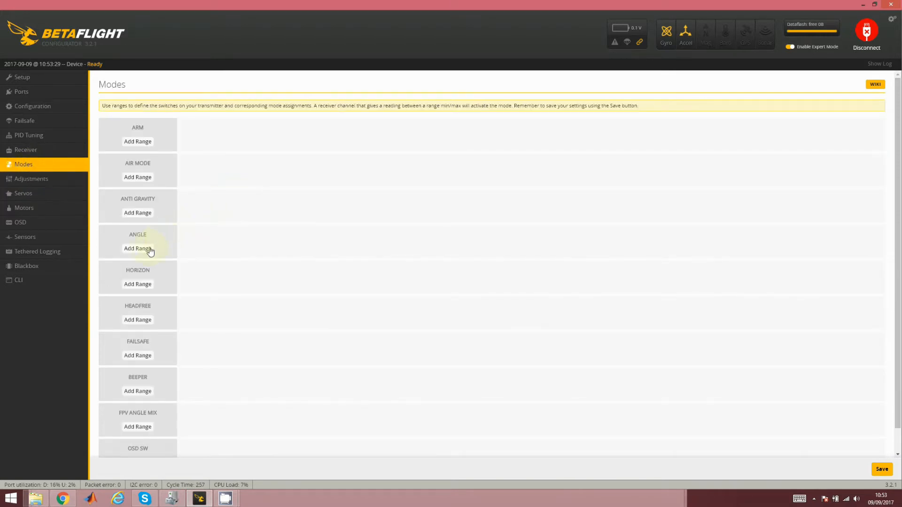
left_click(138, 248)
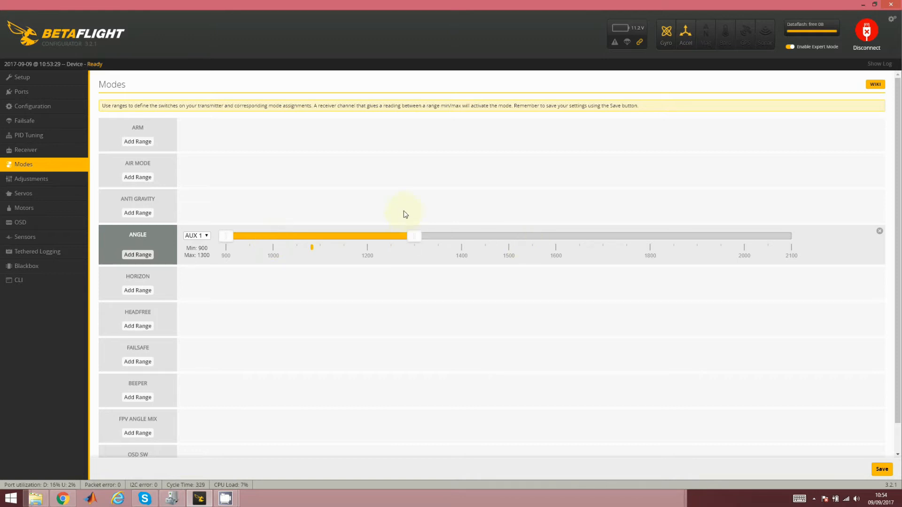
left_click_drag(415, 236, 312, 236)
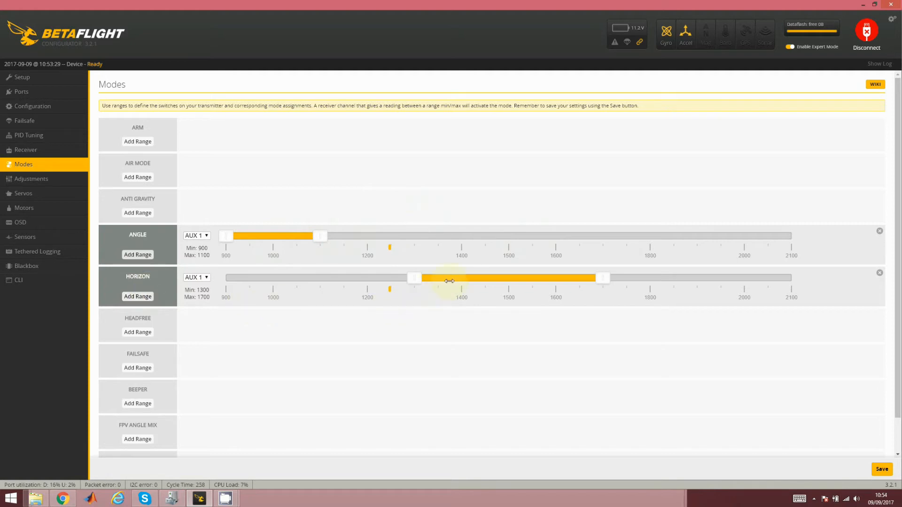
Step: Set HORIZON to 1125–1325 and Air Mode minimum to 1350, add Anti Gravity, and save
left_click_drag(448, 278, 368, 277)
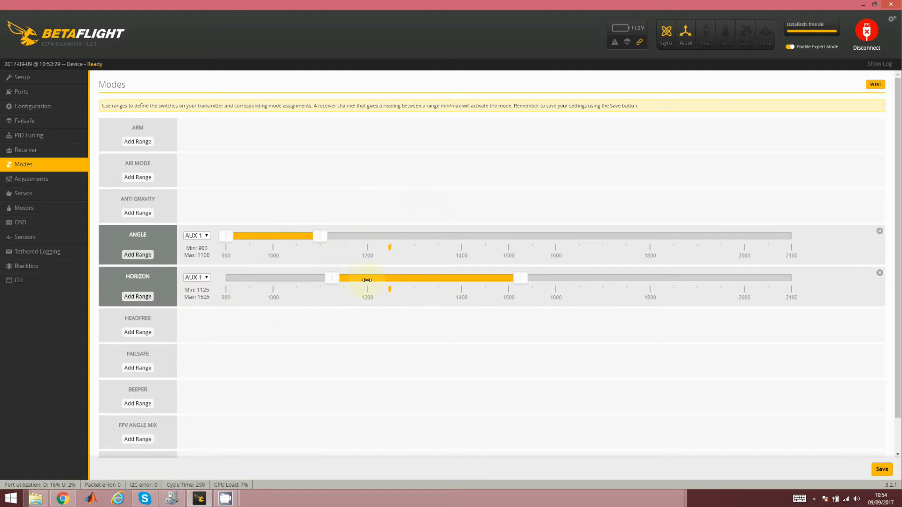
left_click_drag(520, 278, 420, 278)
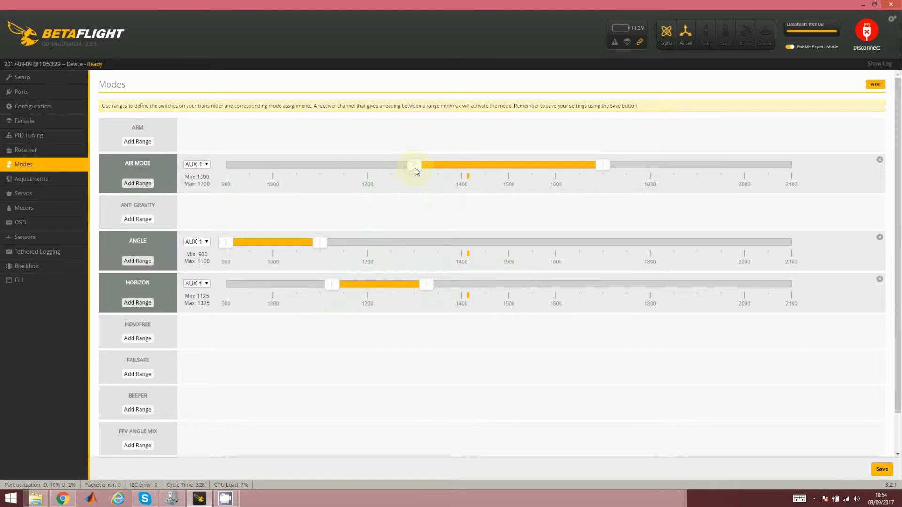
left_click_drag(412, 165, 439, 165)
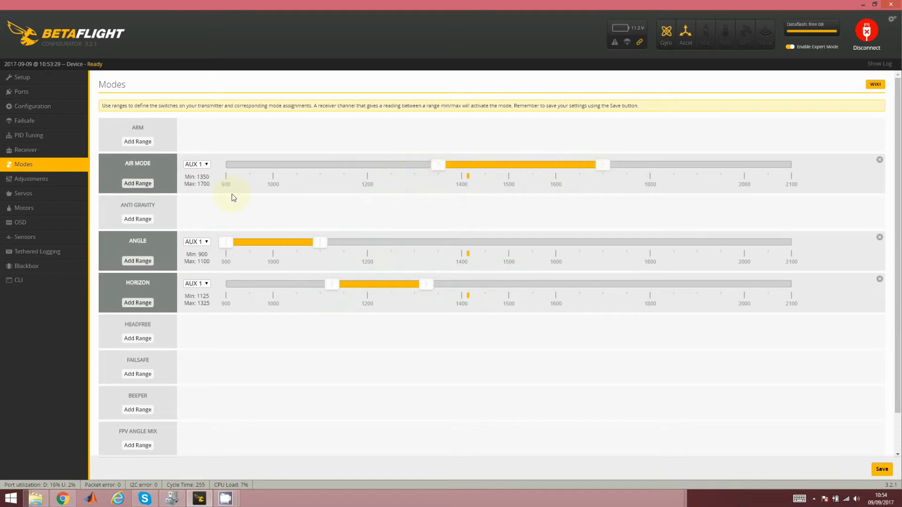
left_click(138, 218)
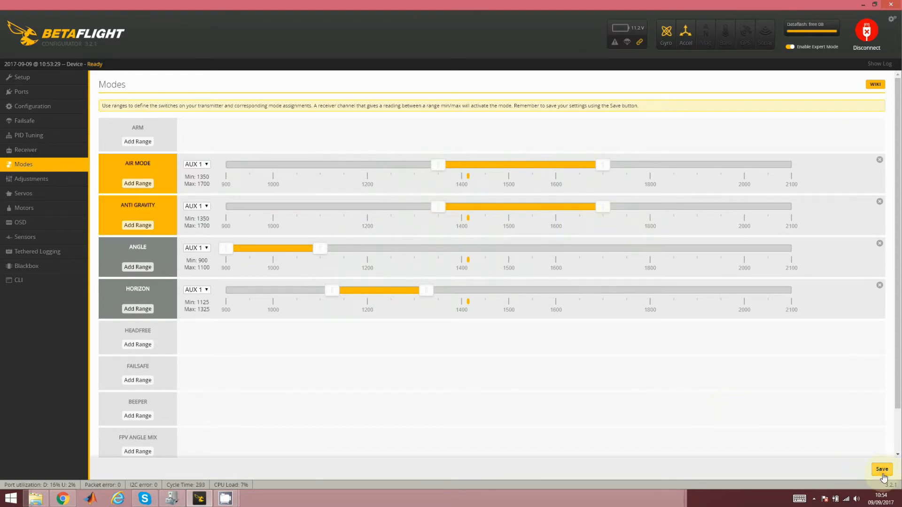
left_click(881, 468)
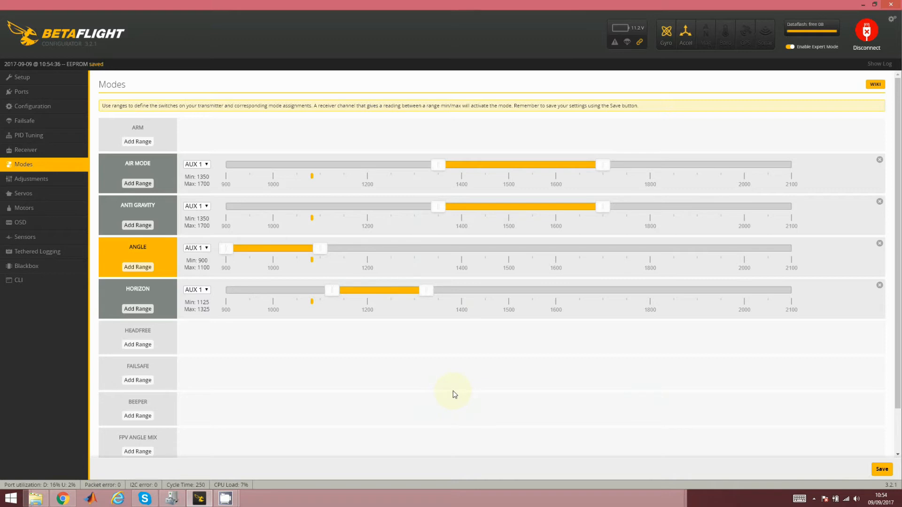
mouse_move(354, 437)
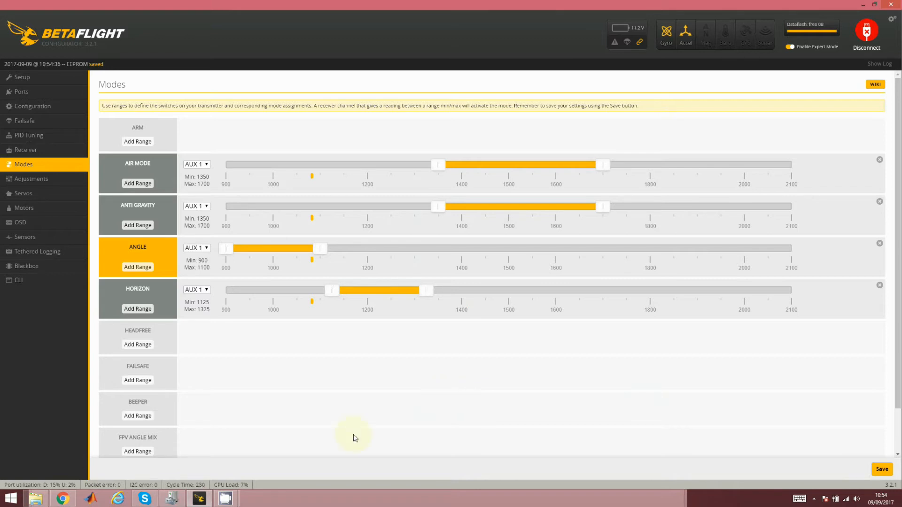
mouse_move(198, 417)
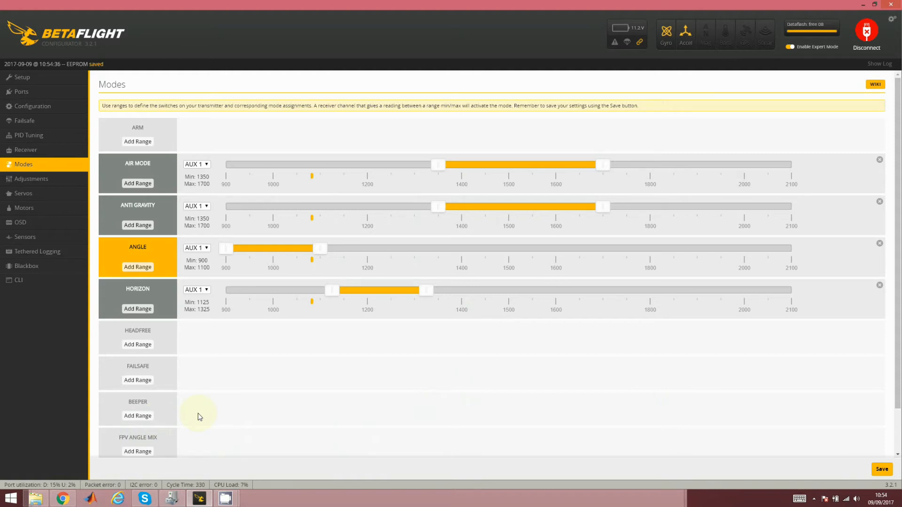
mouse_move(181, 238)
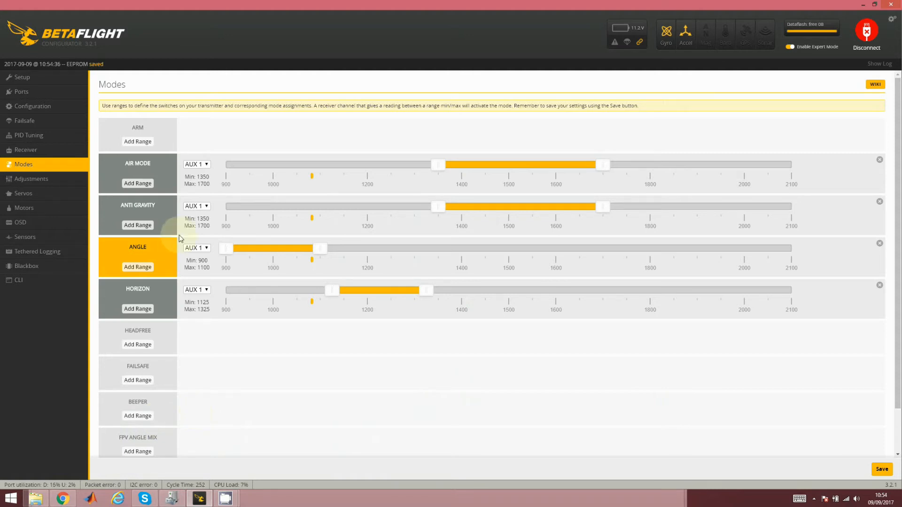
Step: Add an ARM range on AUX 2 extended down to 925
left_click(138, 141)
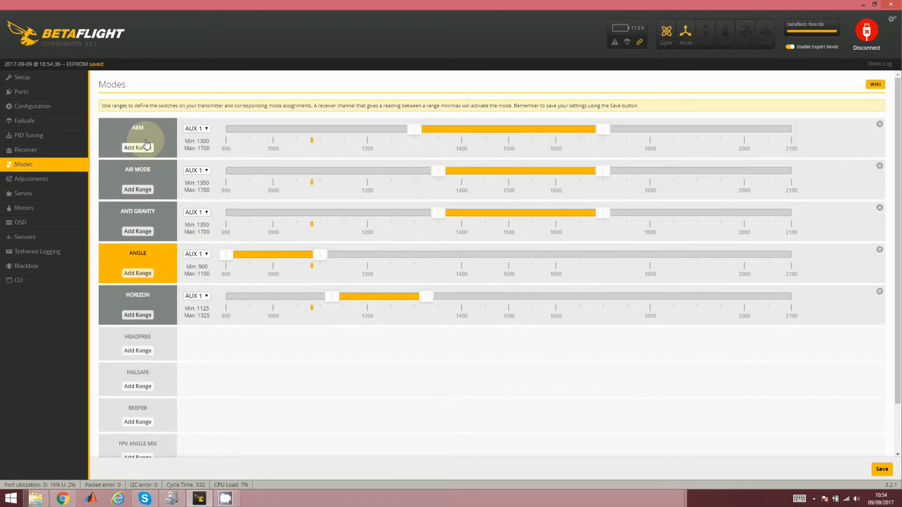
left_click(196, 128)
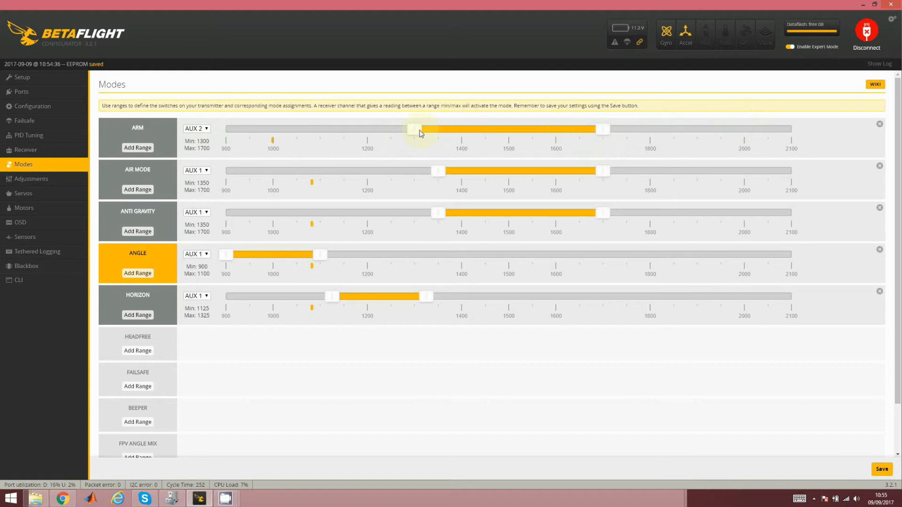
left_click_drag(414, 129, 227, 129)
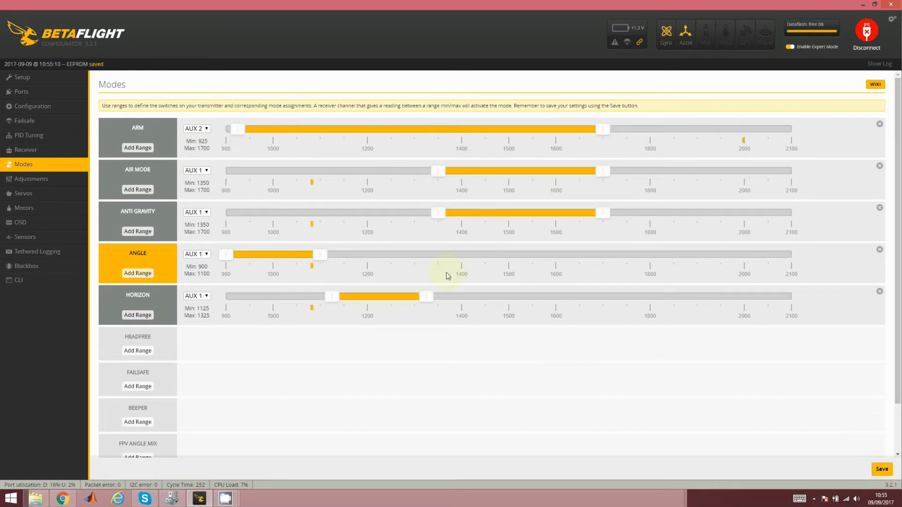
Step: Set Minimum Throttle to 1020, then 1000, saving and rebooting after each
left_click(33, 107)
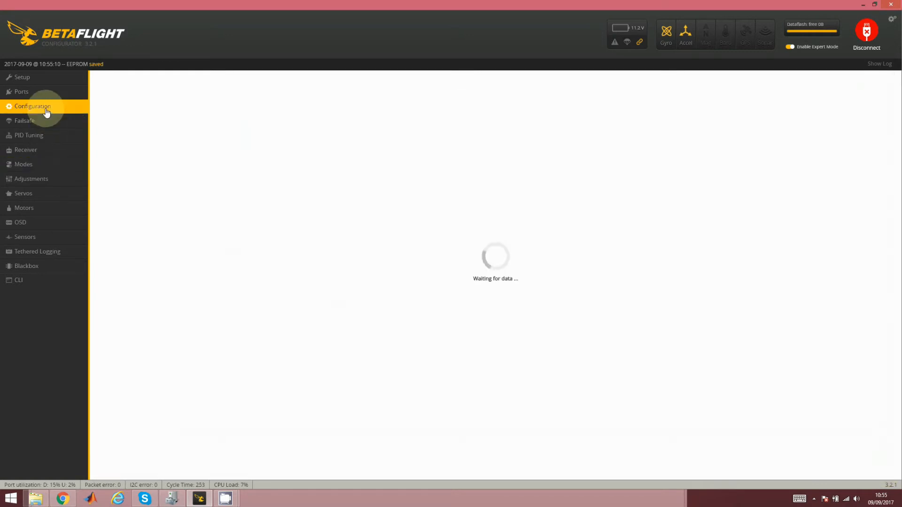
left_click(33, 105)
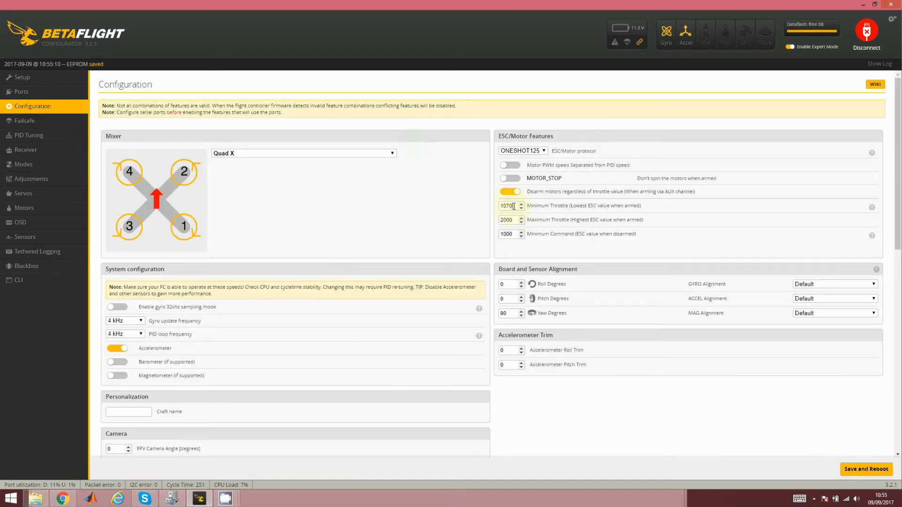
type("10")
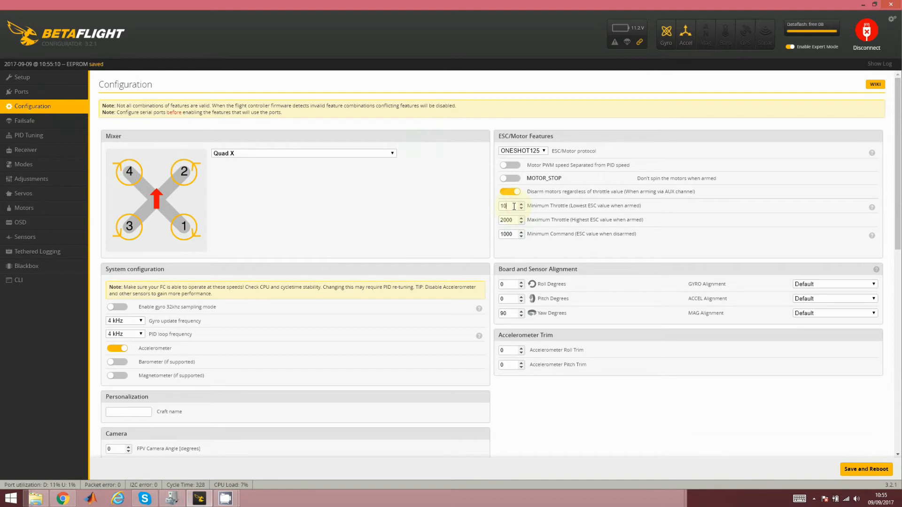
type("1020")
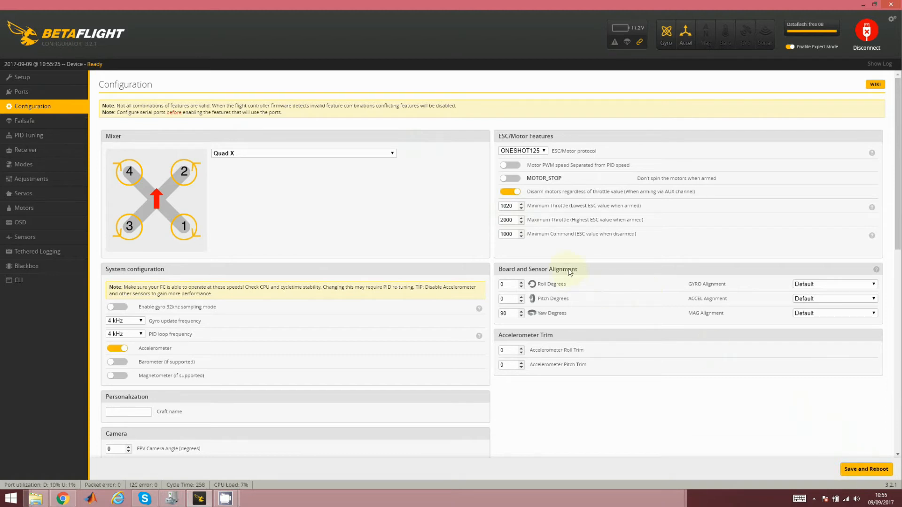
left_click(508, 205)
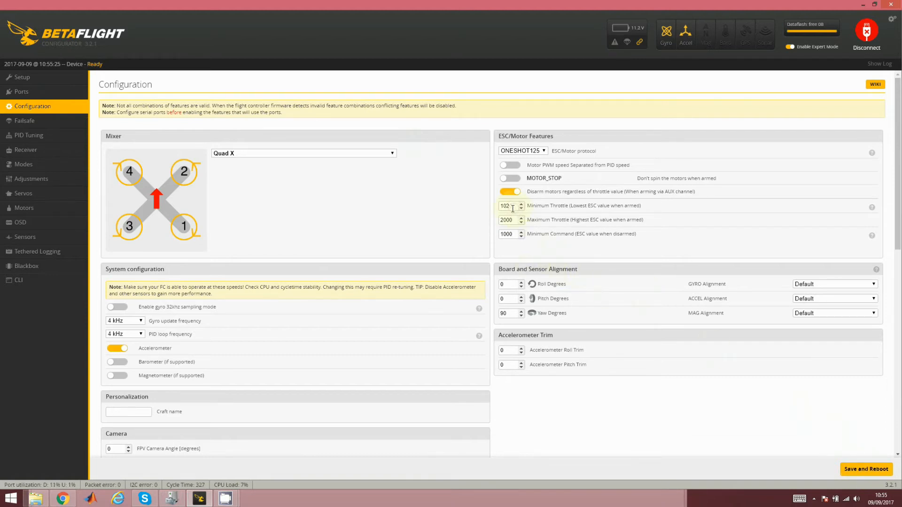
type("1000")
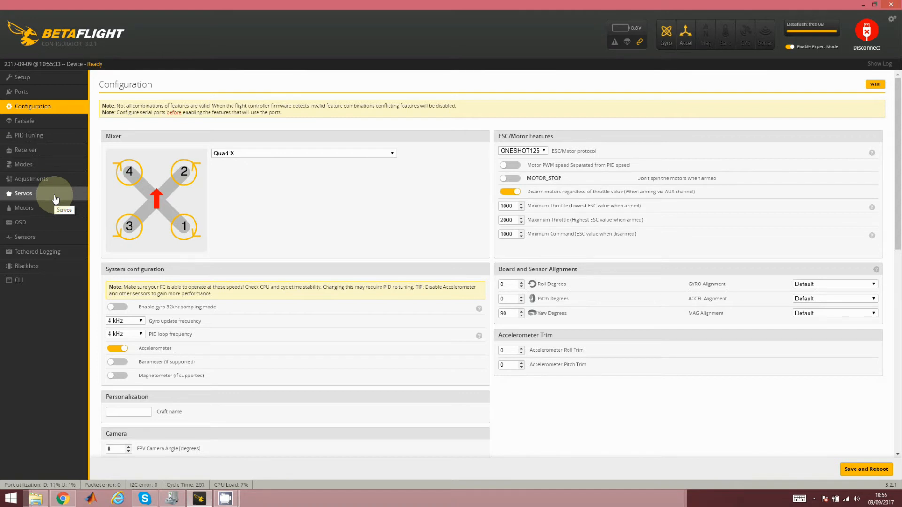
mouse_move(15, 218)
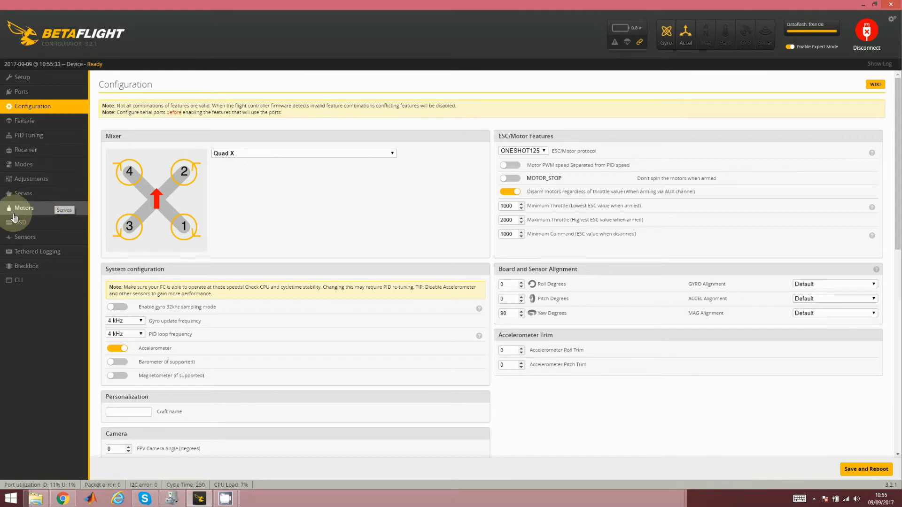
Step: View the OSD page's notice that the controller doesn't respond to OSD commands
left_click(19, 223)
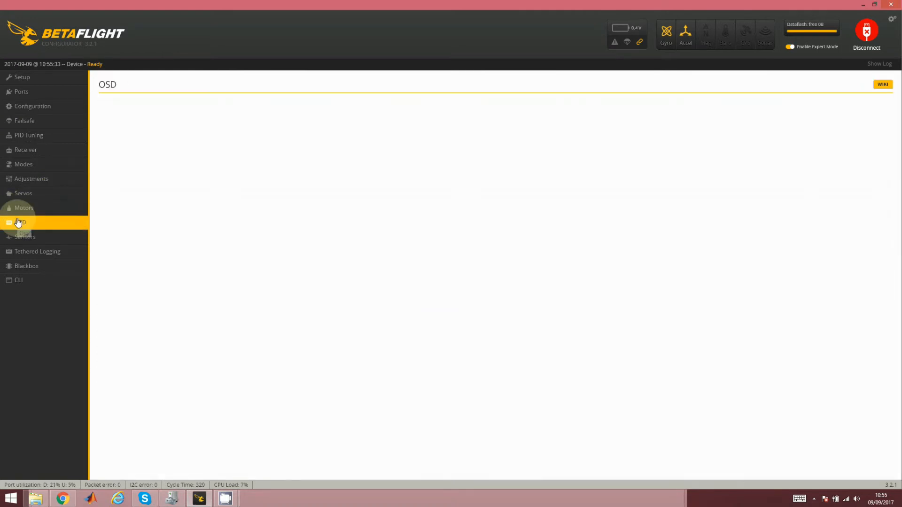
left_click(20, 223)
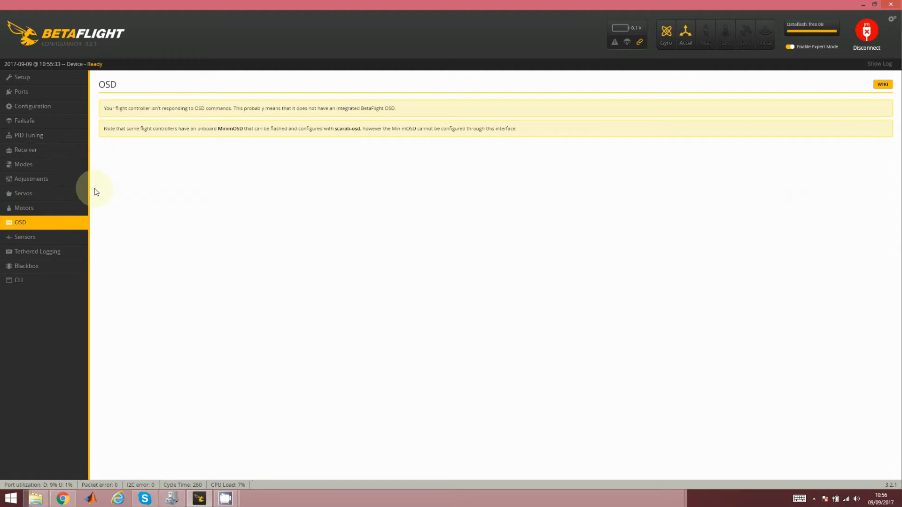
mouse_move(24, 208)
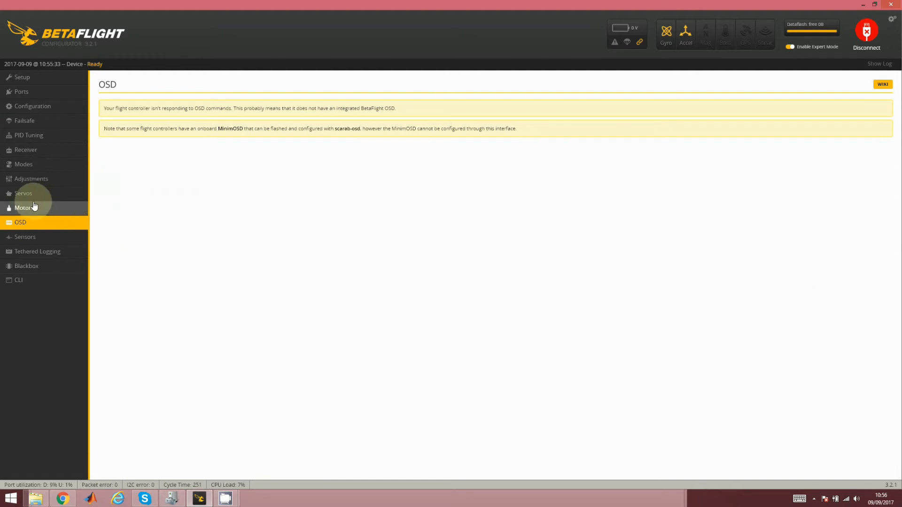
Step: Enable motor testing, run all four motors to 2000, return to 1000, then disable testing
left_click(24, 207)
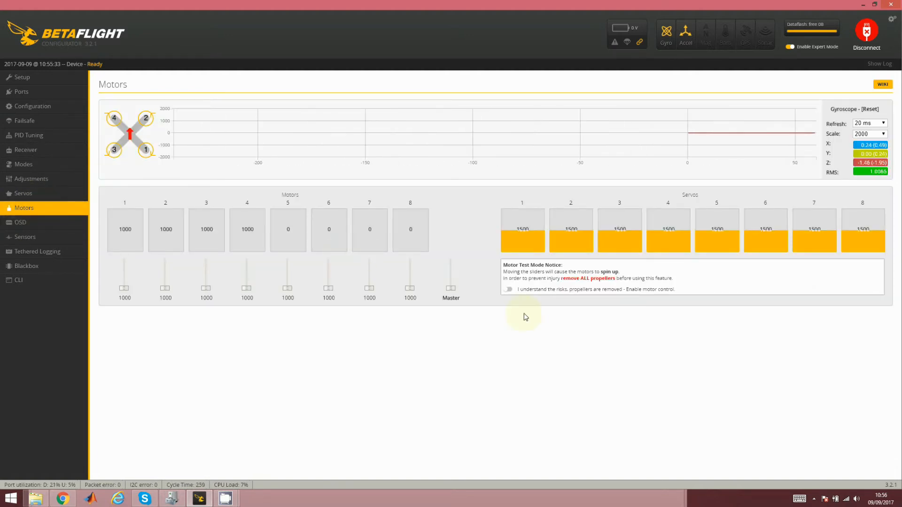
left_click(507, 289)
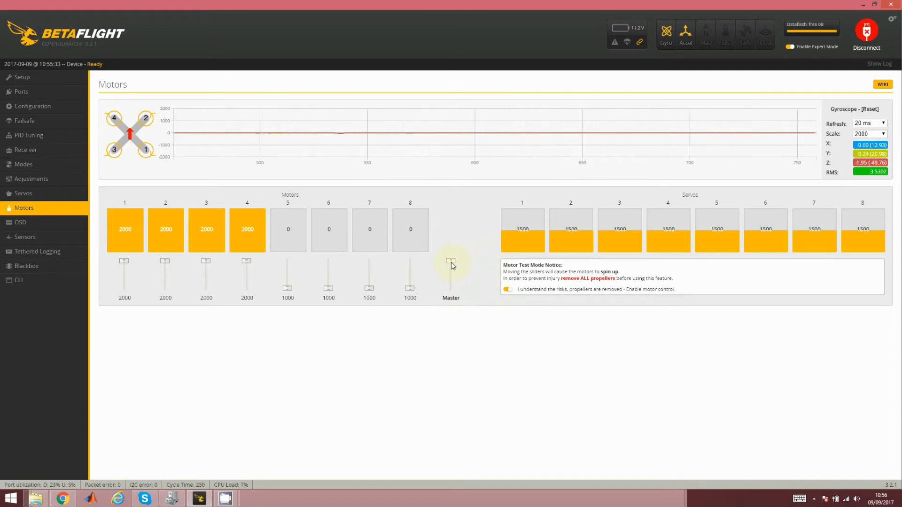
left_click_drag(450, 262, 450, 282)
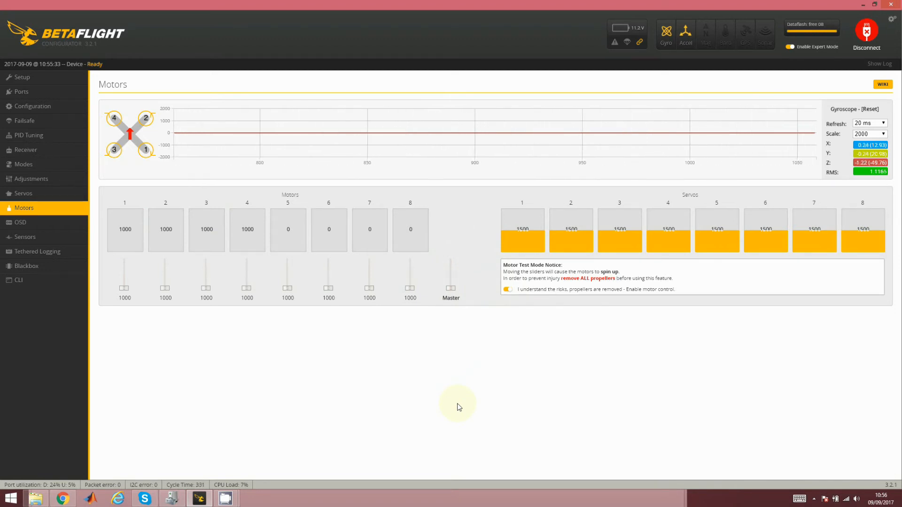
mouse_move(508, 328)
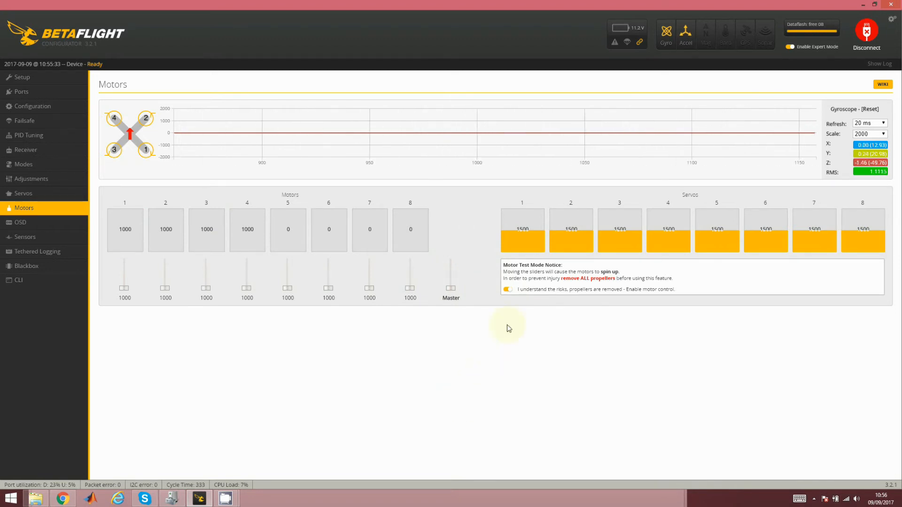
left_click(508, 288)
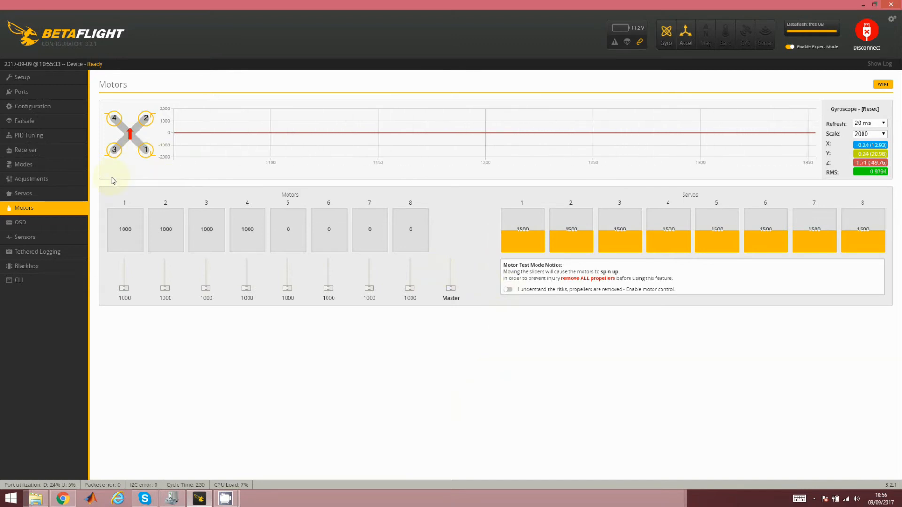
mouse_move(33, 107)
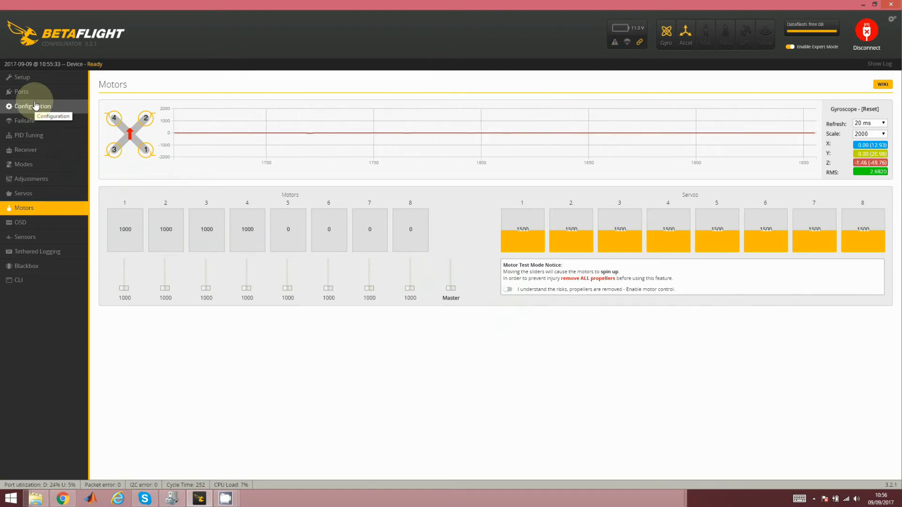
Step: Enter 1040 as Minimum Throttle with OneShot125 kept, then save and reboot
left_click(33, 106)
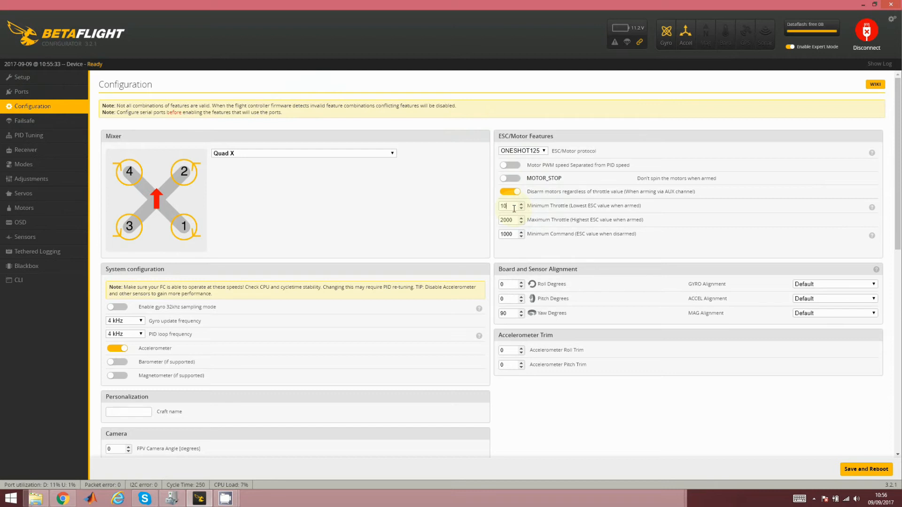
type("1040")
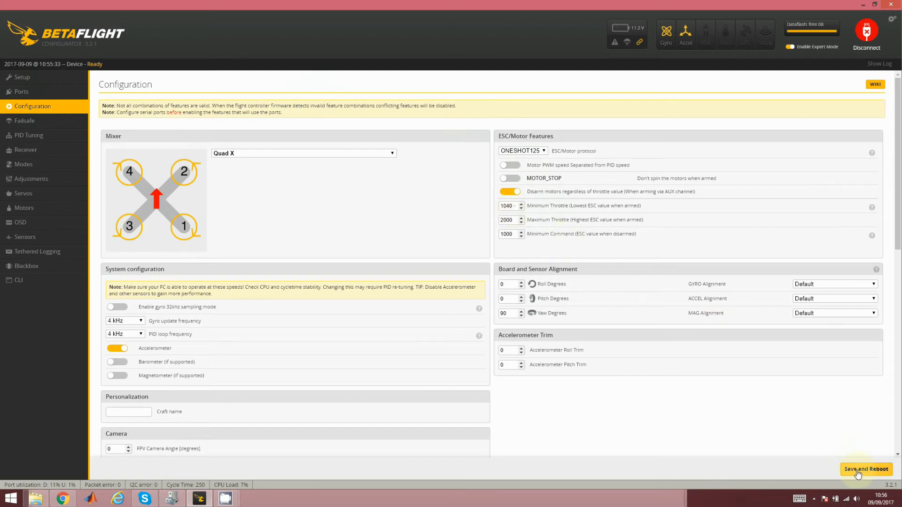
left_click(865, 468)
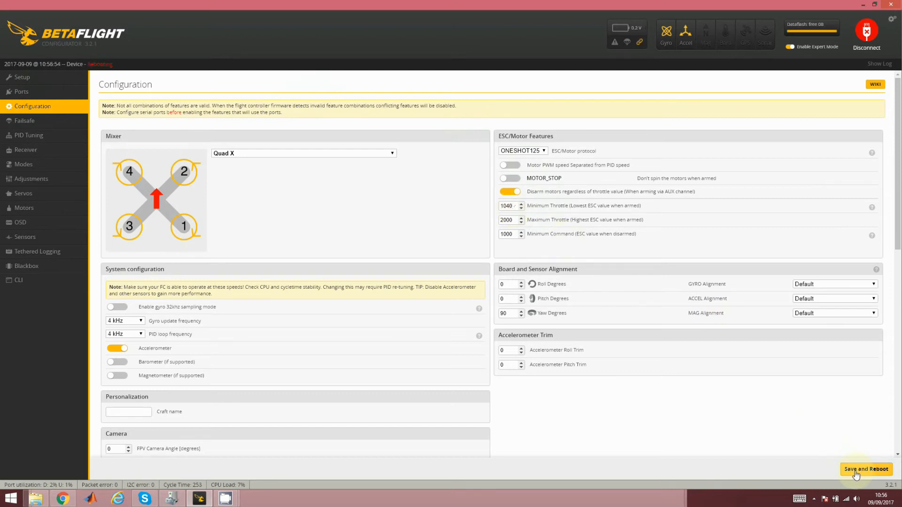
left_click(866, 469)
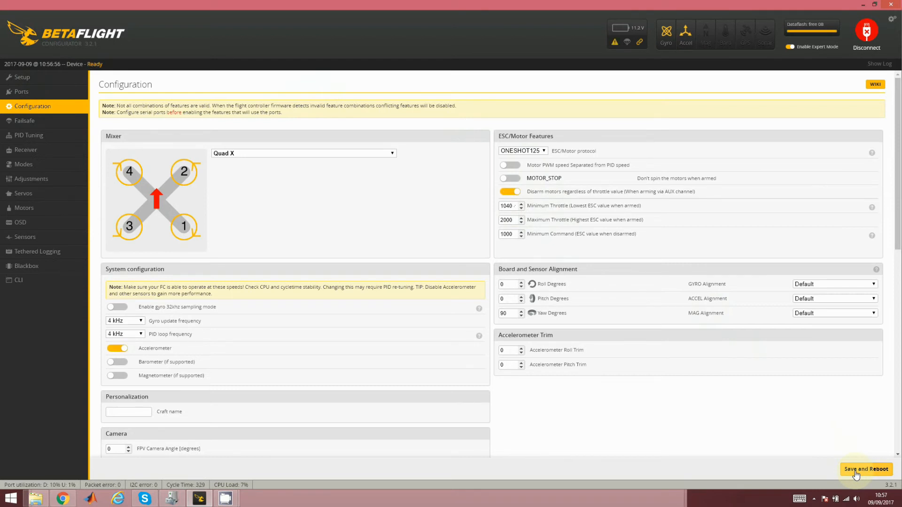
mouse_move(452, 396)
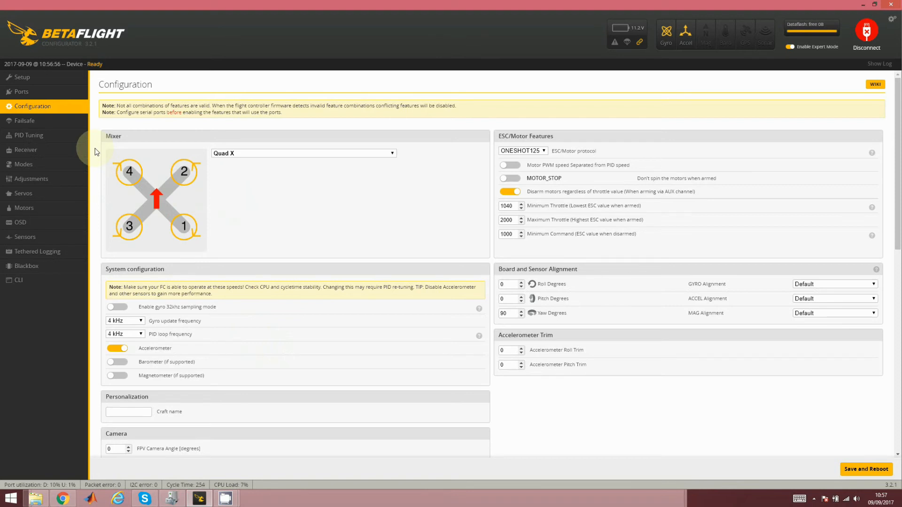
mouse_move(43, 238)
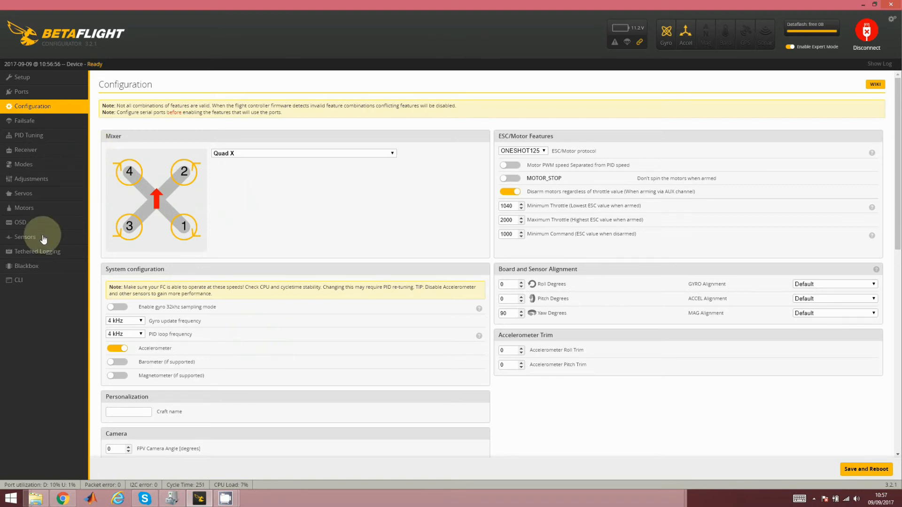
mouse_move(53, 266)
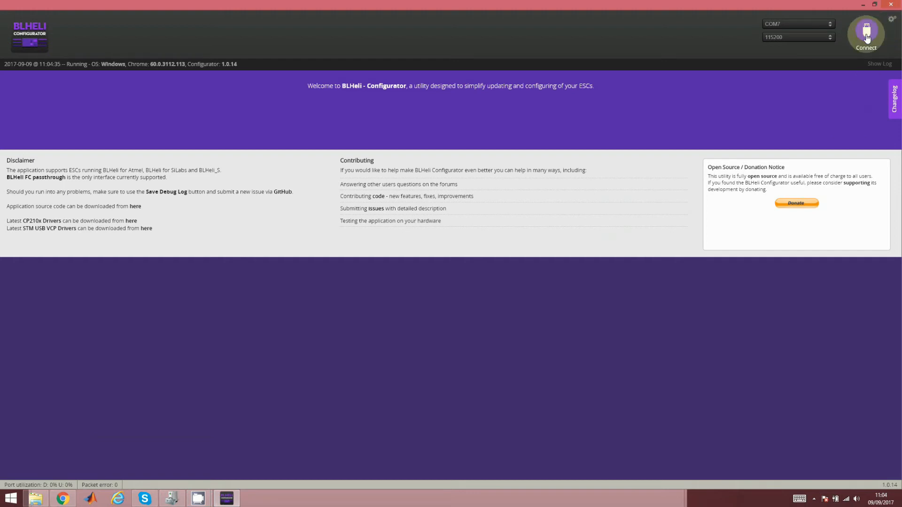
Step: Connect and read the setup of four Flycolor Raptor 20A ESCs at version 14.6
left_click(865, 34)
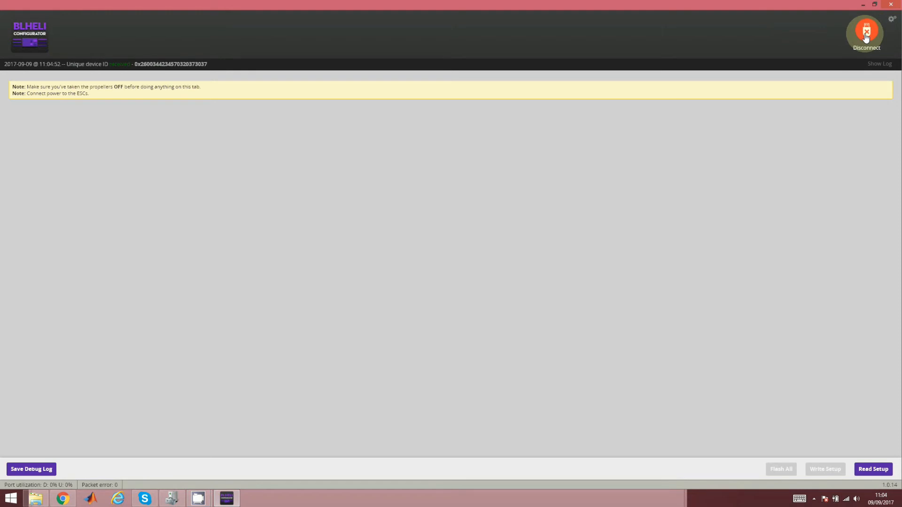
mouse_move(857, 449)
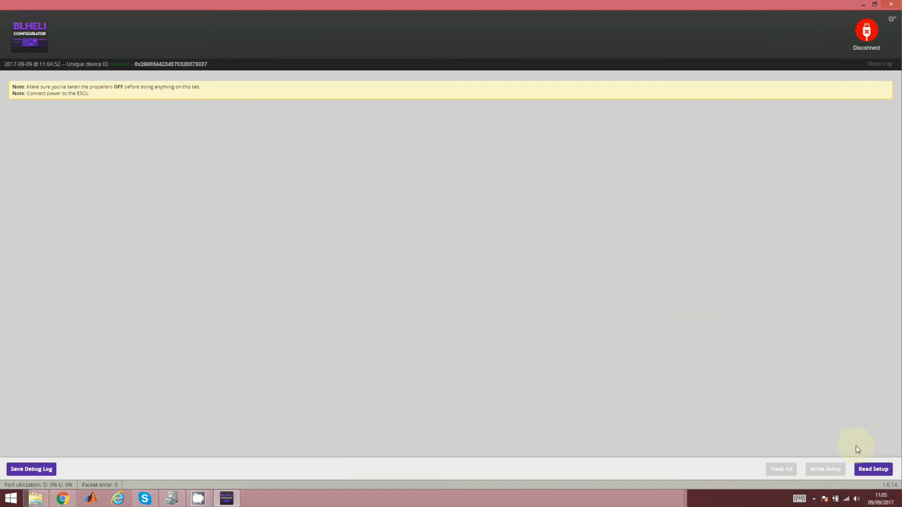
left_click(873, 469)
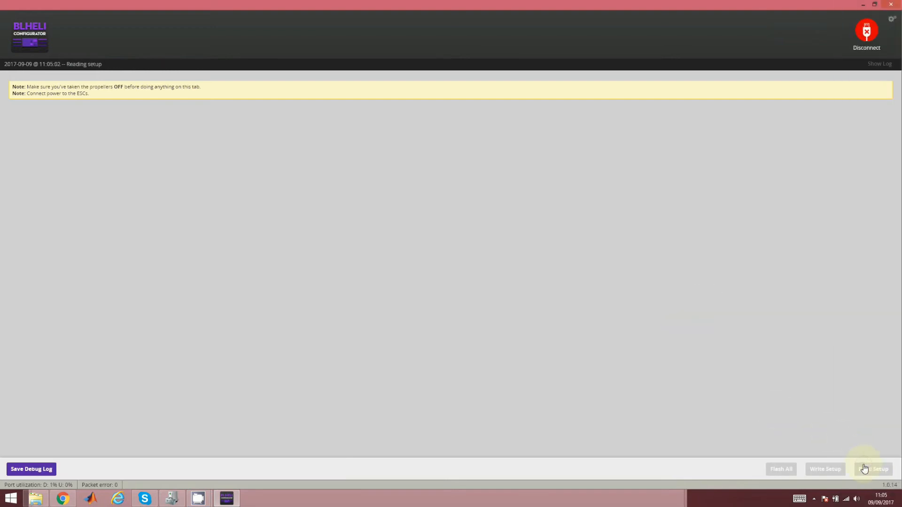
left_click(872, 469)
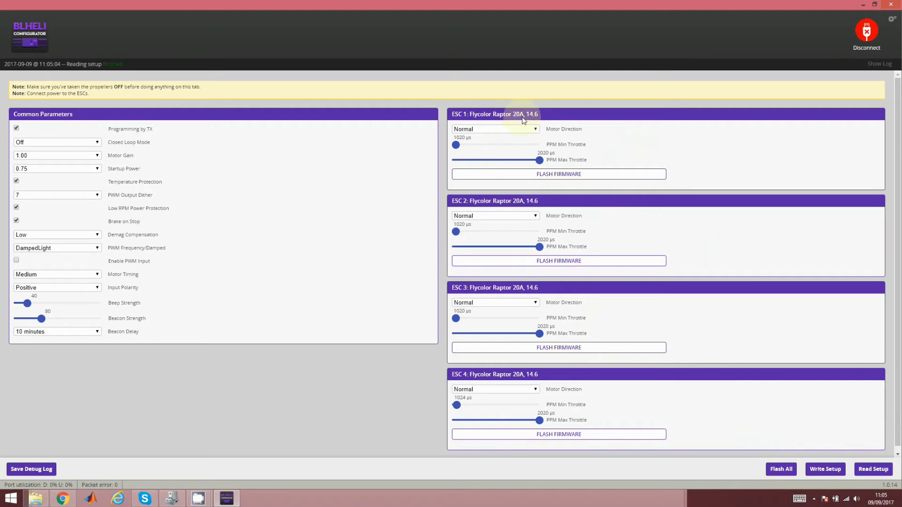
mouse_move(551, 151)
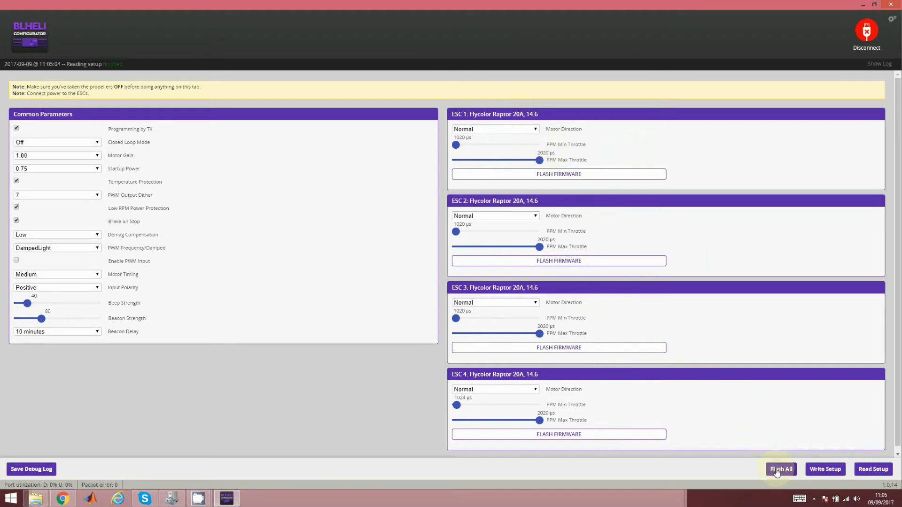
Step: Flash firmware version 14.9 to all four Flycolor Raptor 20A ESCs
left_click(780, 468)
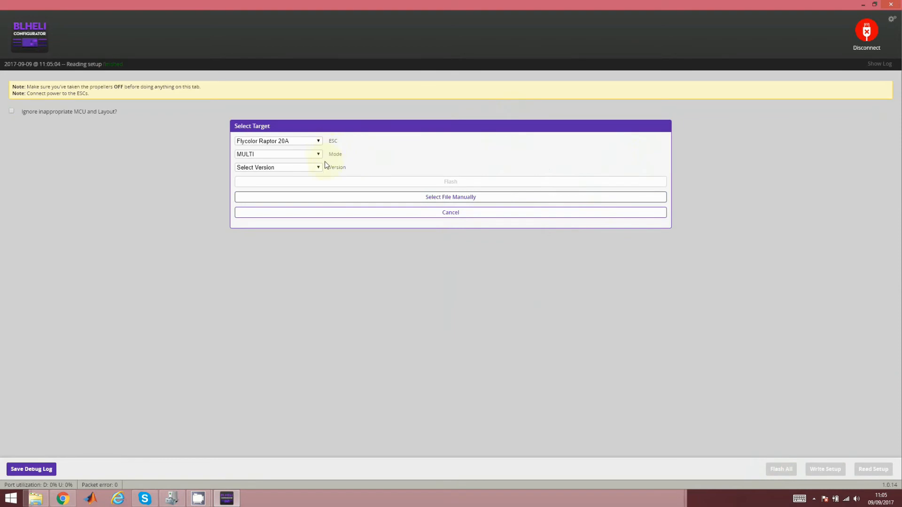
left_click(277, 167)
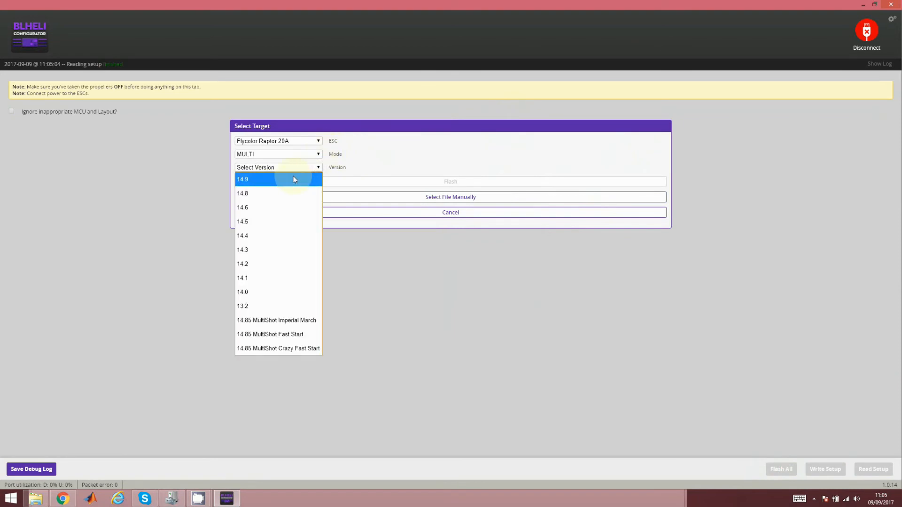
left_click(242, 179)
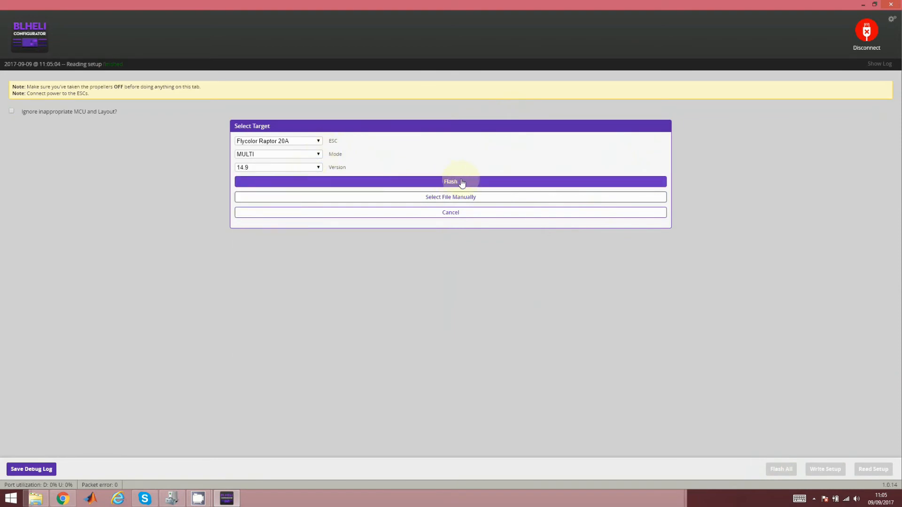
left_click(450, 181)
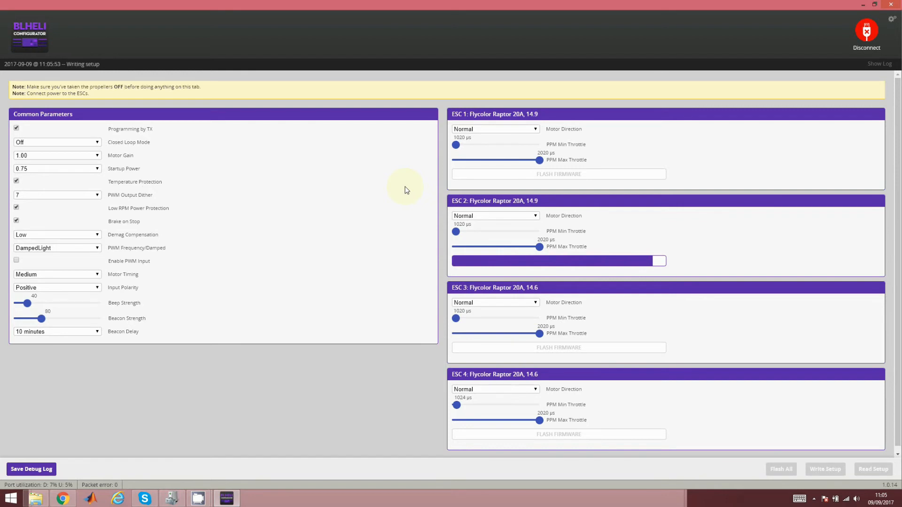
left_click(558, 348)
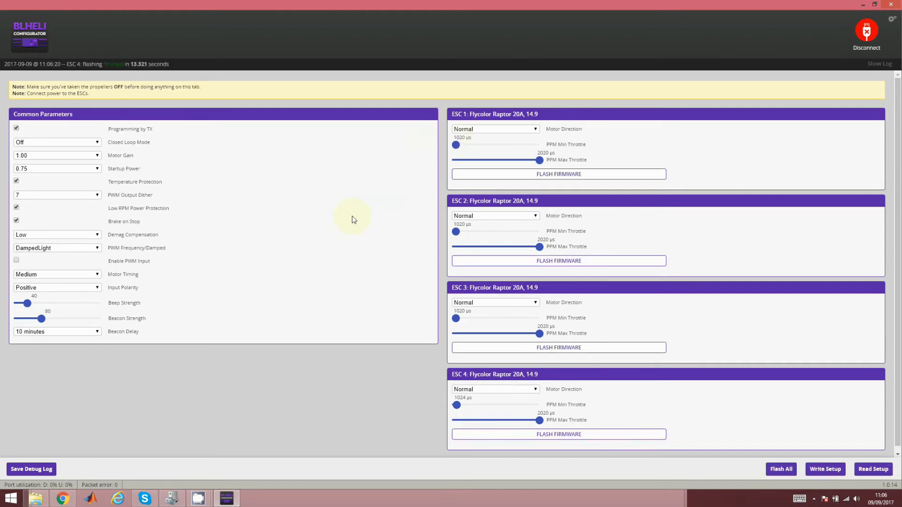
mouse_move(814, 449)
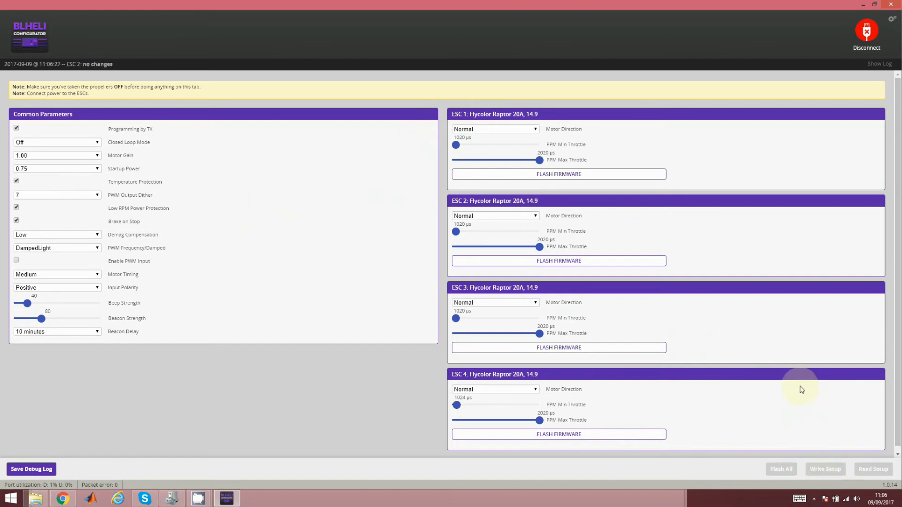
left_click(873, 469)
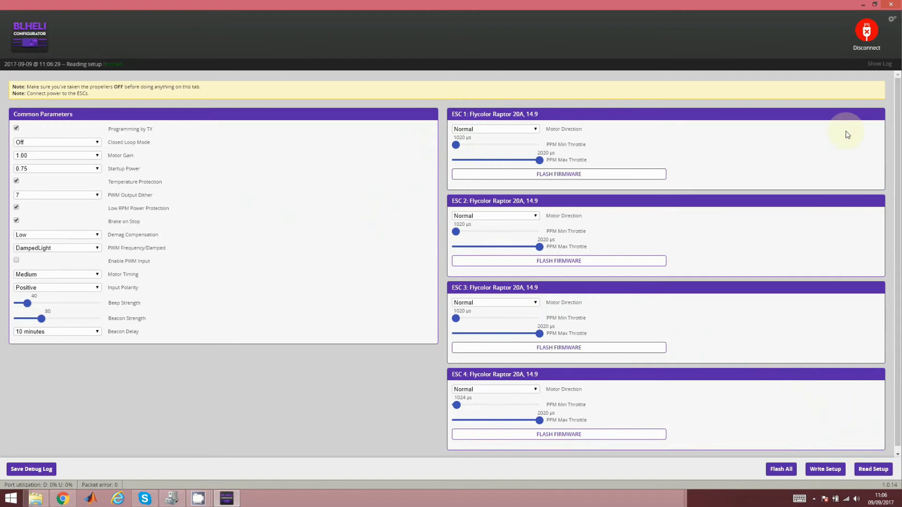
left_click(866, 31)
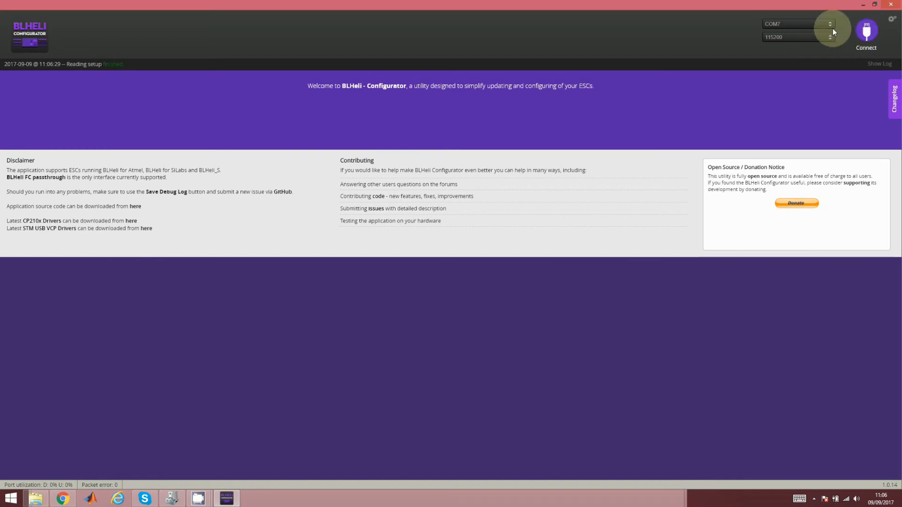
mouse_move(708, 80)
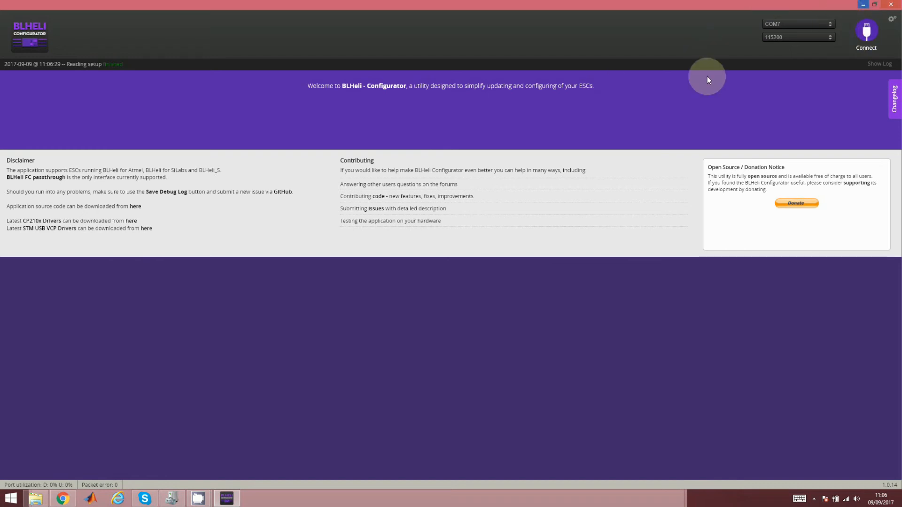
mouse_move(71, 503)
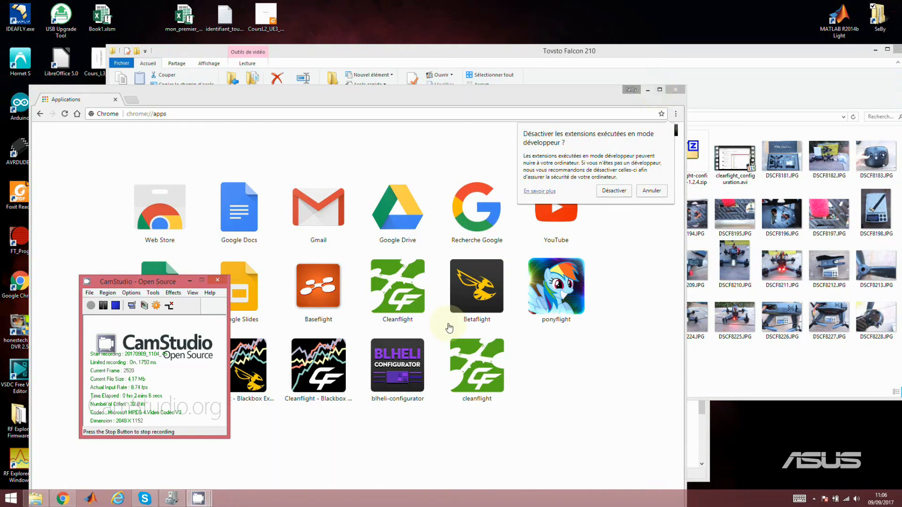
Step: Connect to the board, enable motor control and nudge all four motors to 1008
left_click(476, 286)
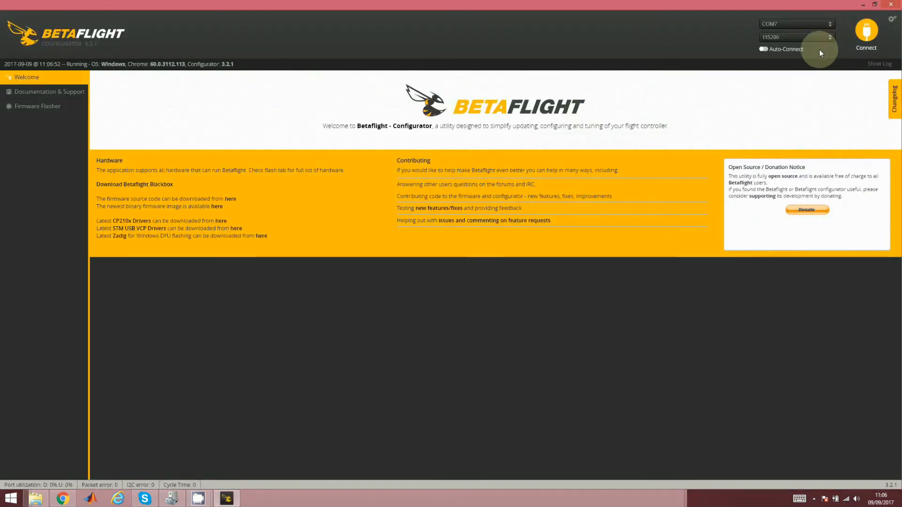
left_click(865, 33)
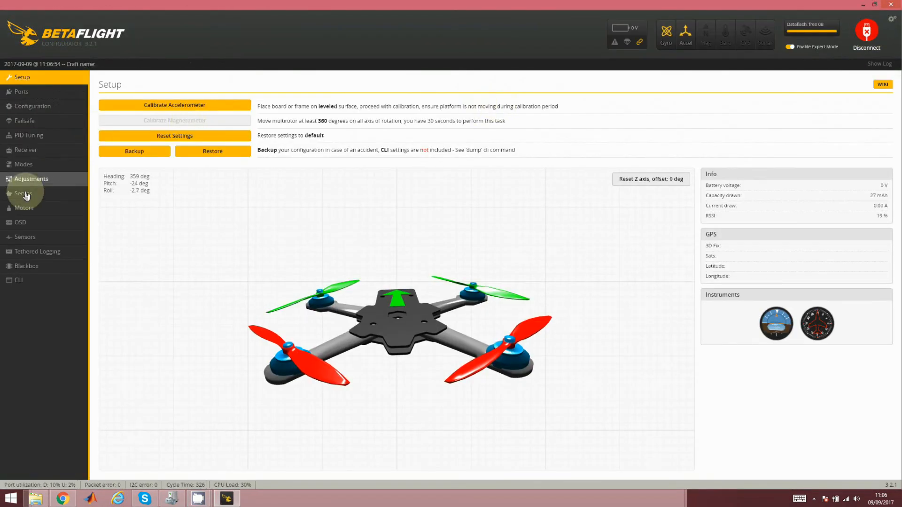
left_click(23, 208)
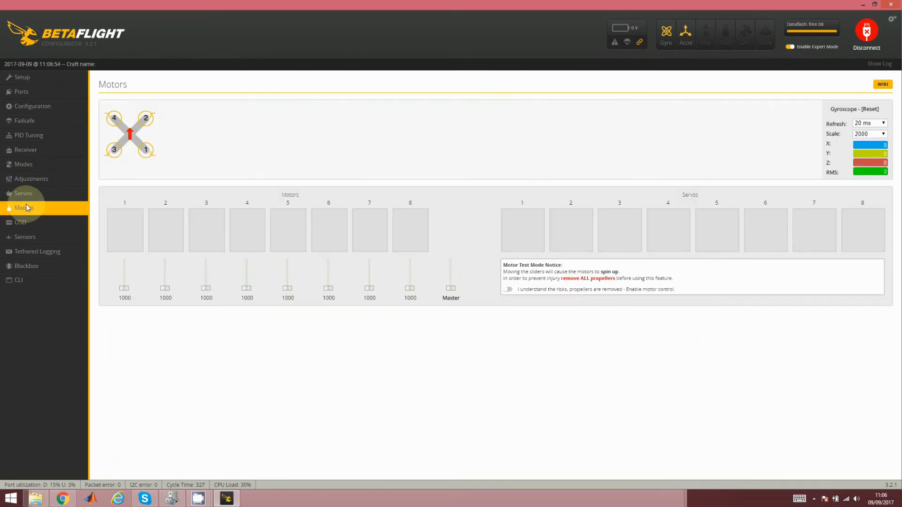
left_click(508, 289)
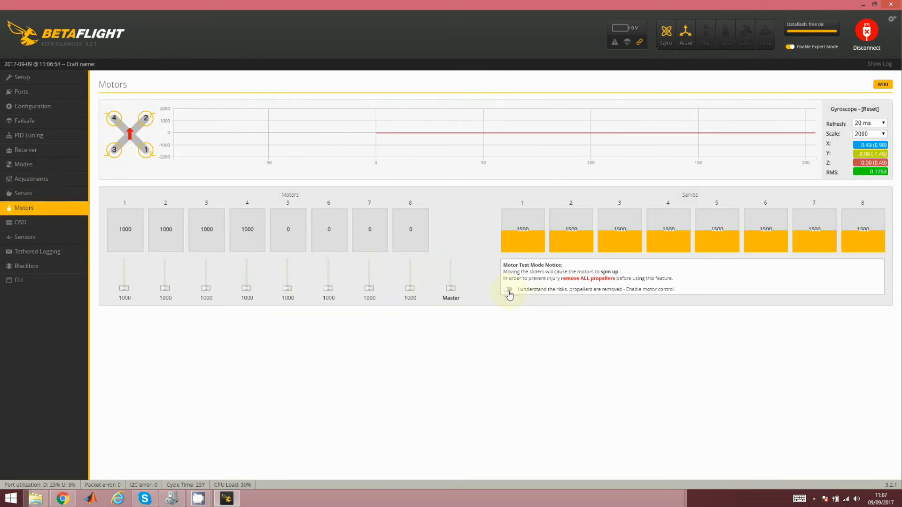
left_click(509, 290)
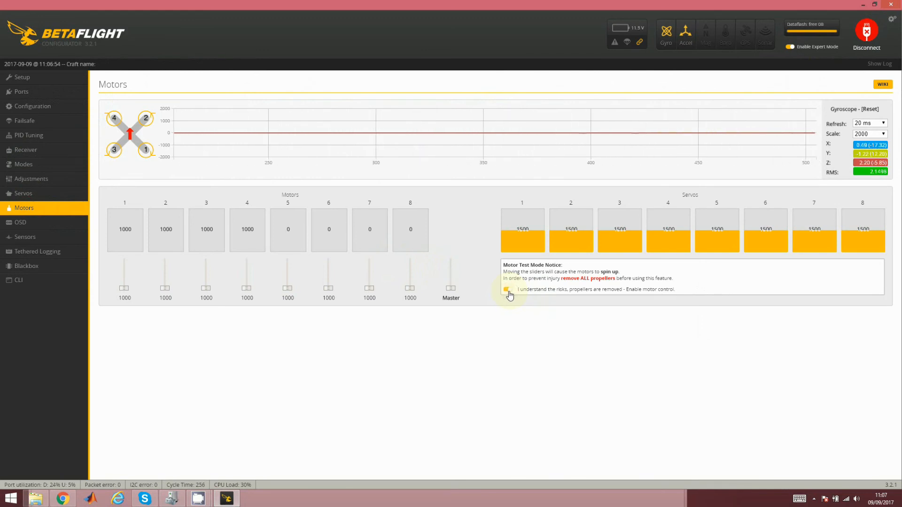
left_click(507, 289)
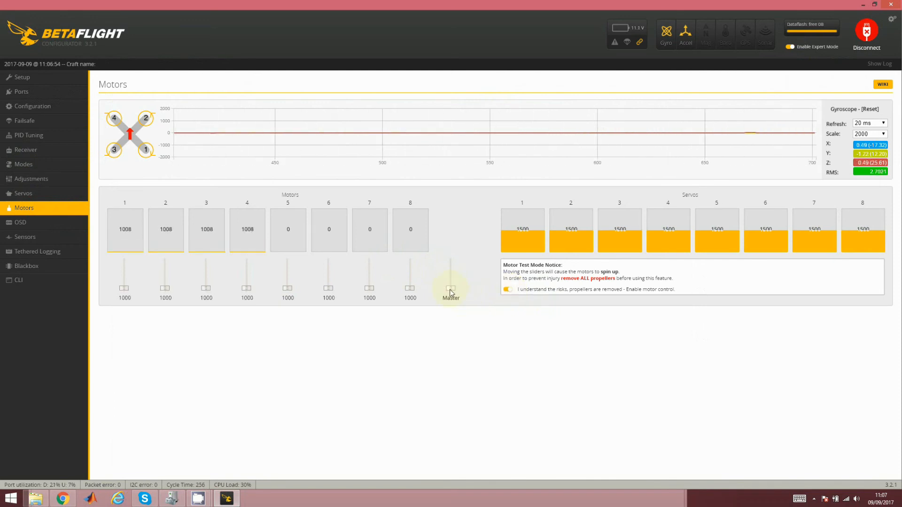
left_click_drag(451, 290, 451, 274)
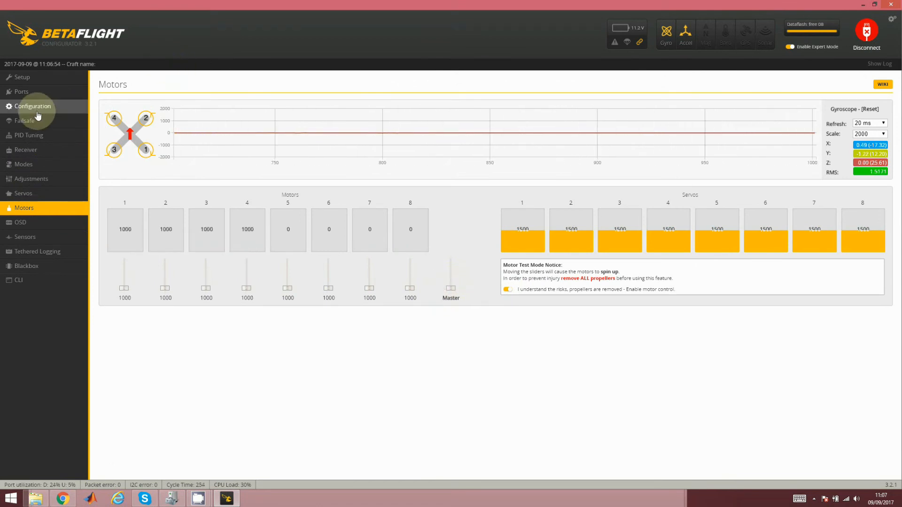
Step: Set the ESC/Motor protocol to DSHOT600 and save with reboot
left_click(32, 107)
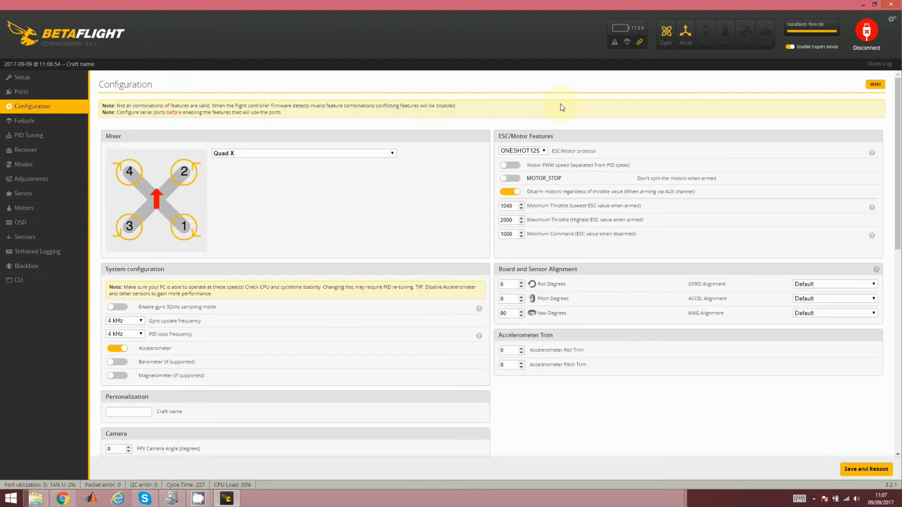
left_click(520, 151)
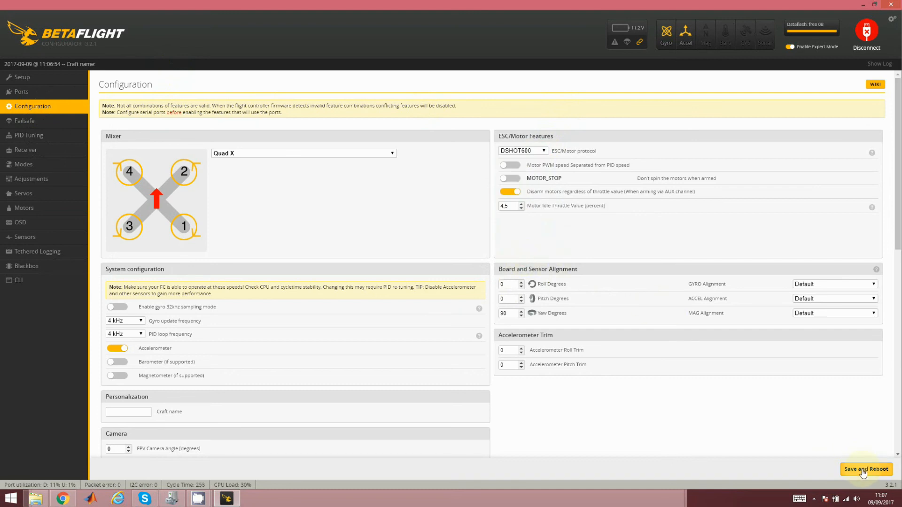
left_click(865, 469)
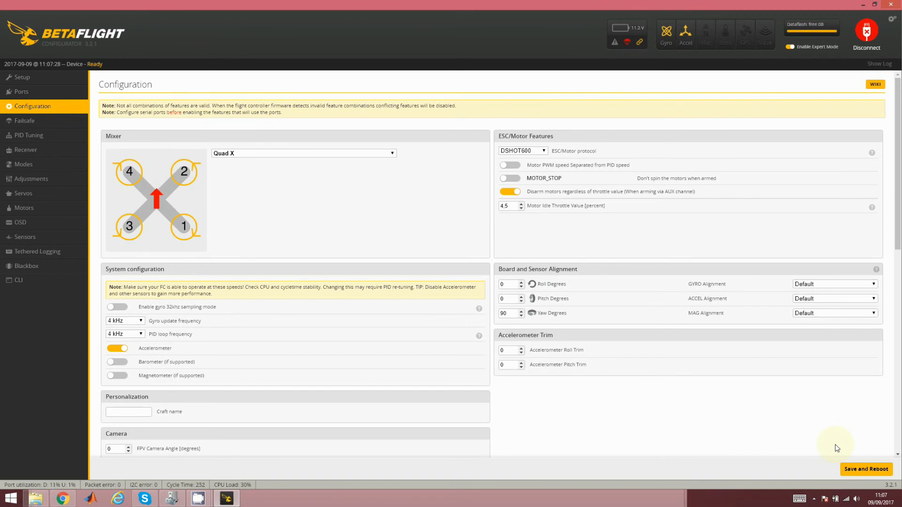
mouse_move(863, 437)
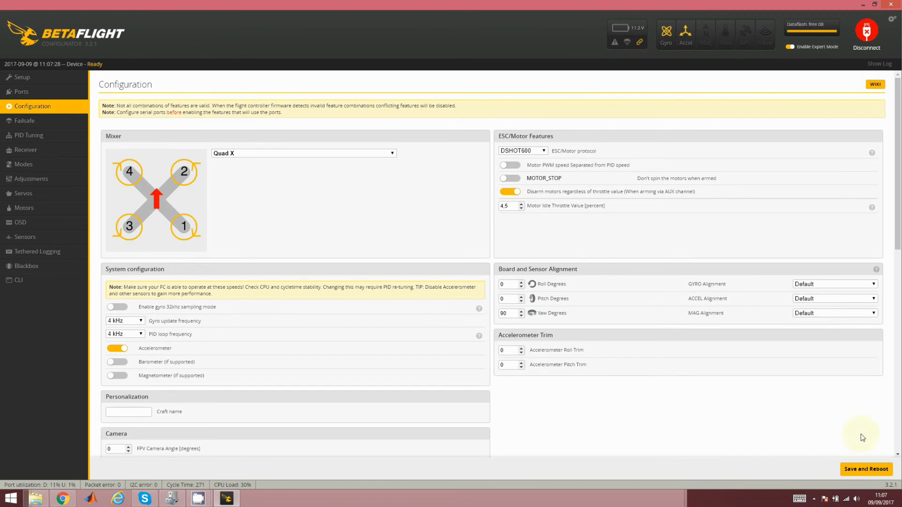
Step: Switch the ESC protocol back to ONESHOT125 and save with reboot
left_click(523, 151)
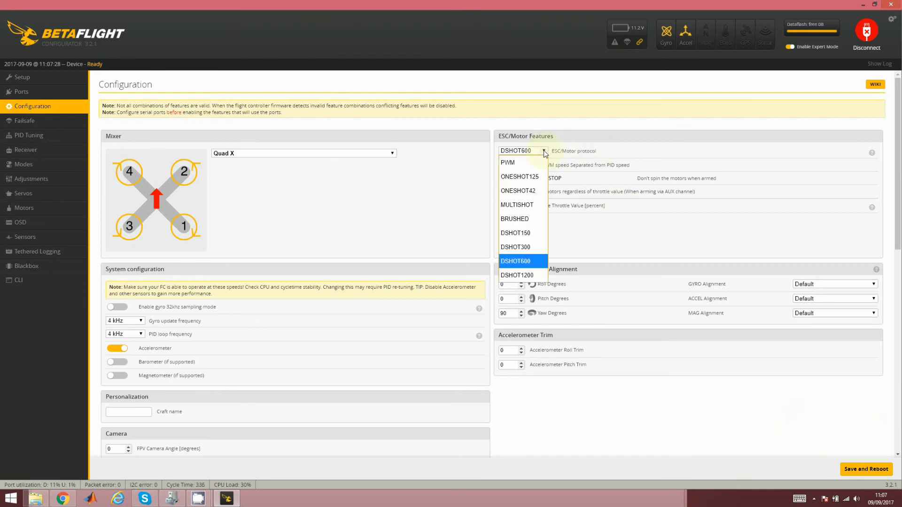
left_click(519, 177)
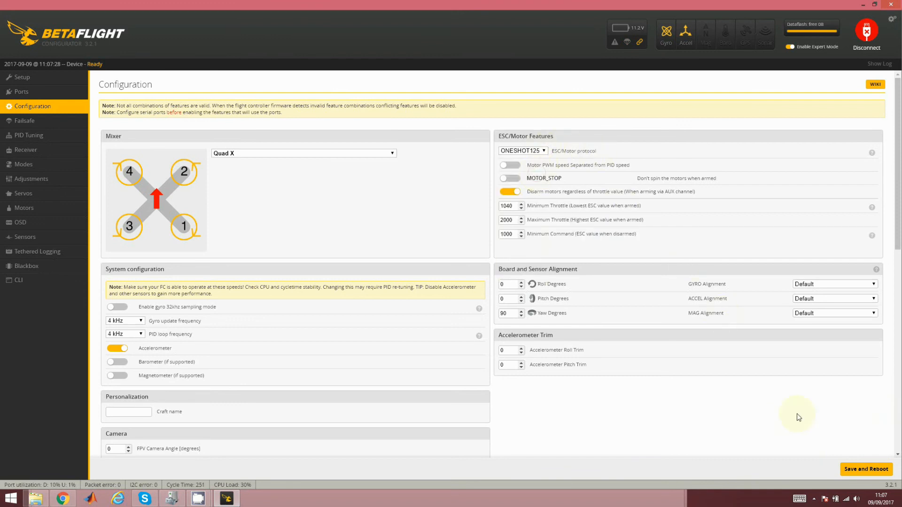
left_click(865, 469)
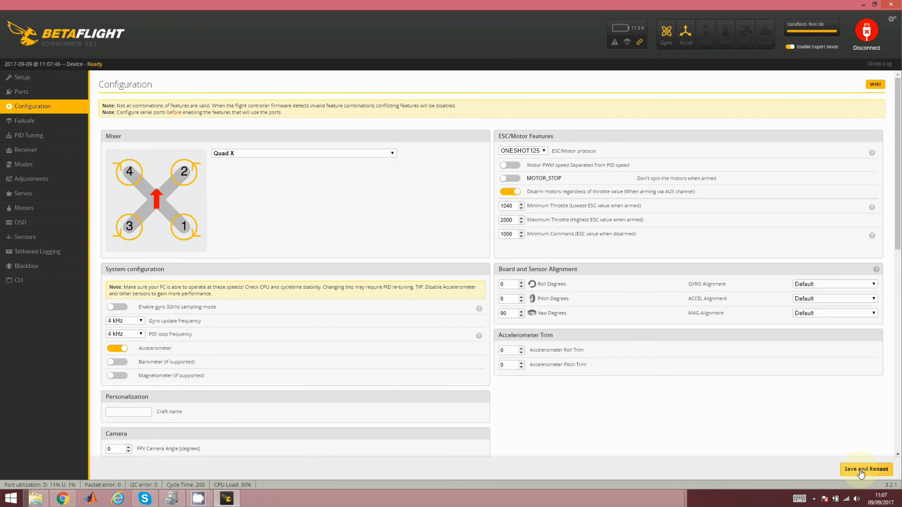
left_click(865, 470)
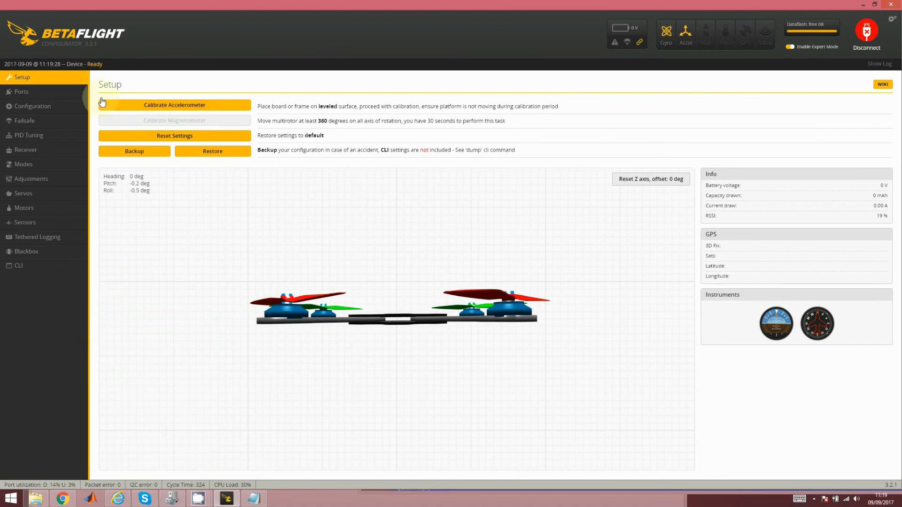
Step: Scroll through Receiver, Other Features and Battery Voltage settings, then view the Receiver page
left_click(33, 106)
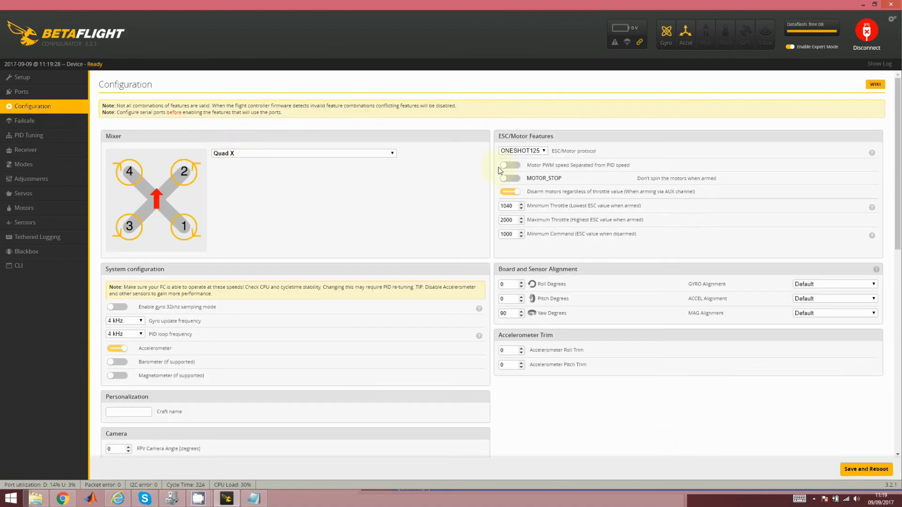
scroll("down", 3)
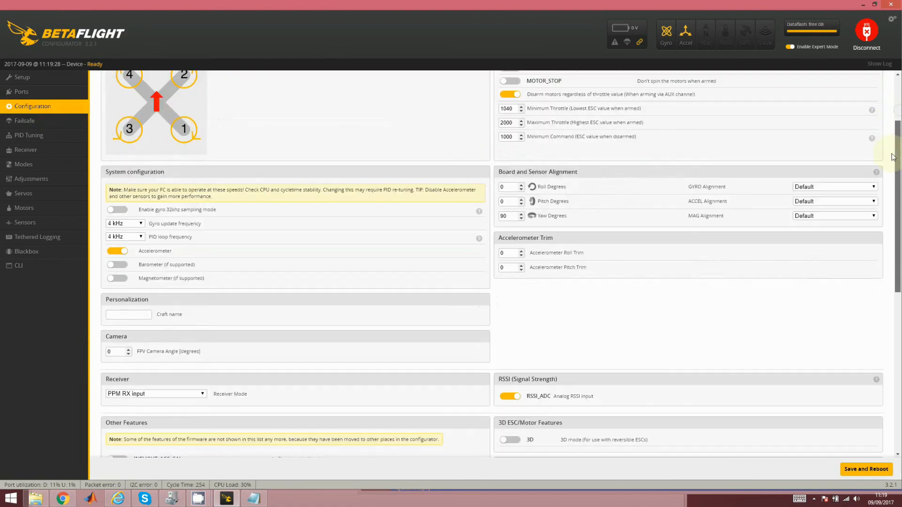
scroll("down", 3)
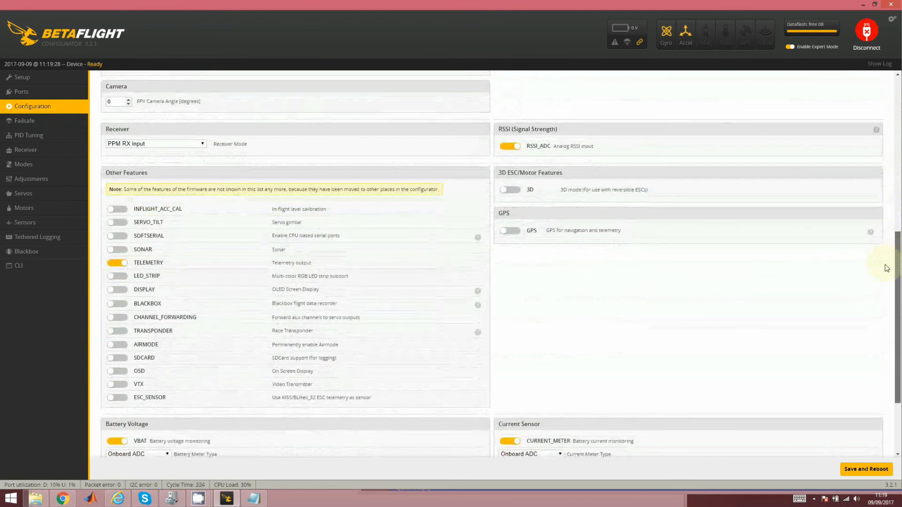
scroll("down", 3)
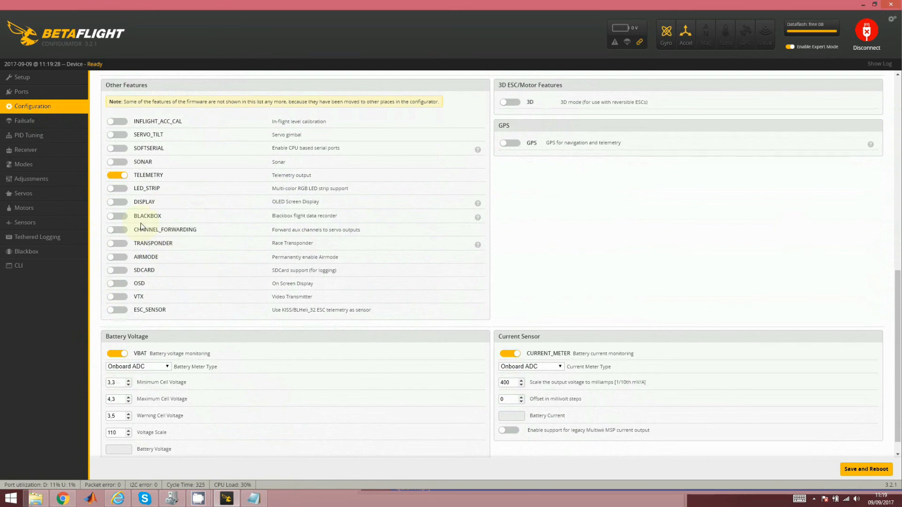
left_click(25, 150)
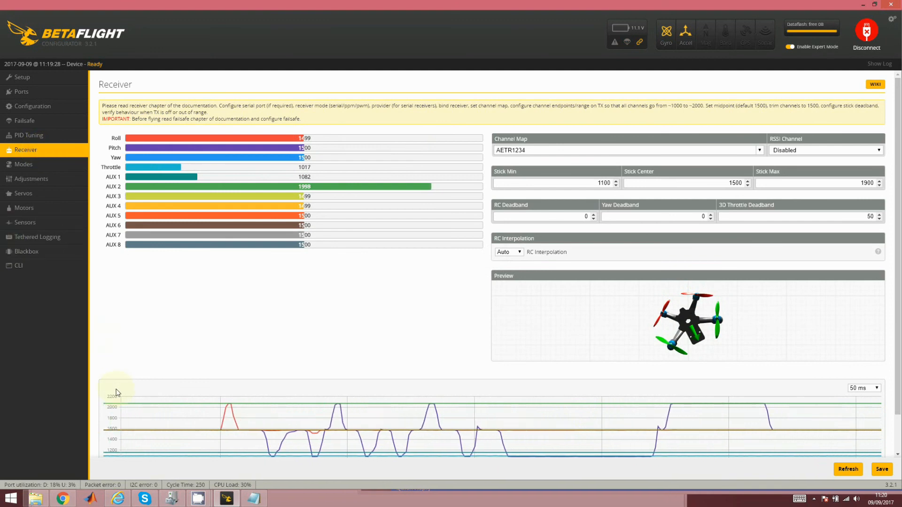
Step: Enter an rxrange command for channel 1 ('rxrange 1 1000 2000') in the CLI, then check Receiver readings
left_click(18, 265)
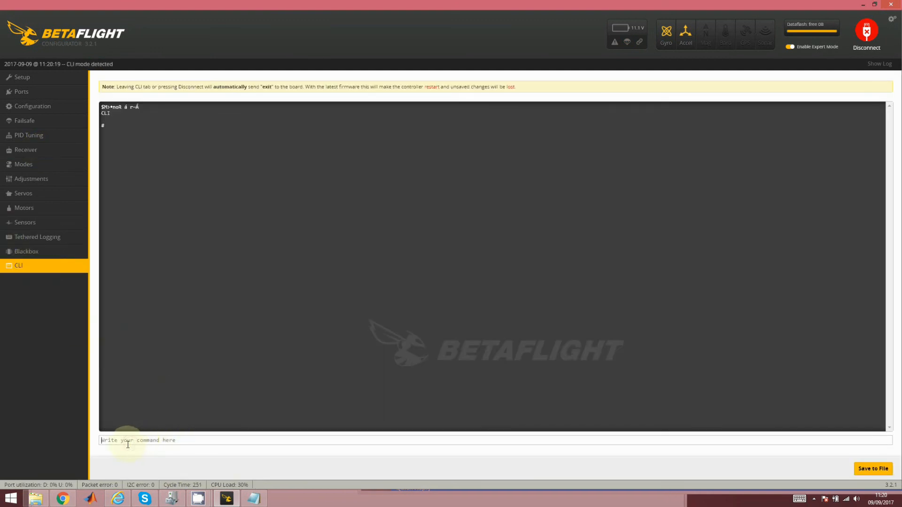
type("rxrange 1 1000 2000")
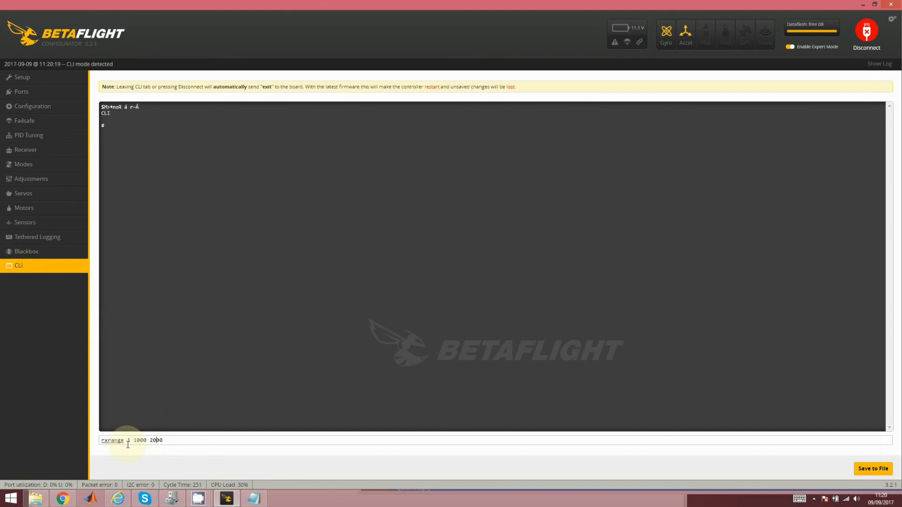
mouse_move(223, 440)
type("2")
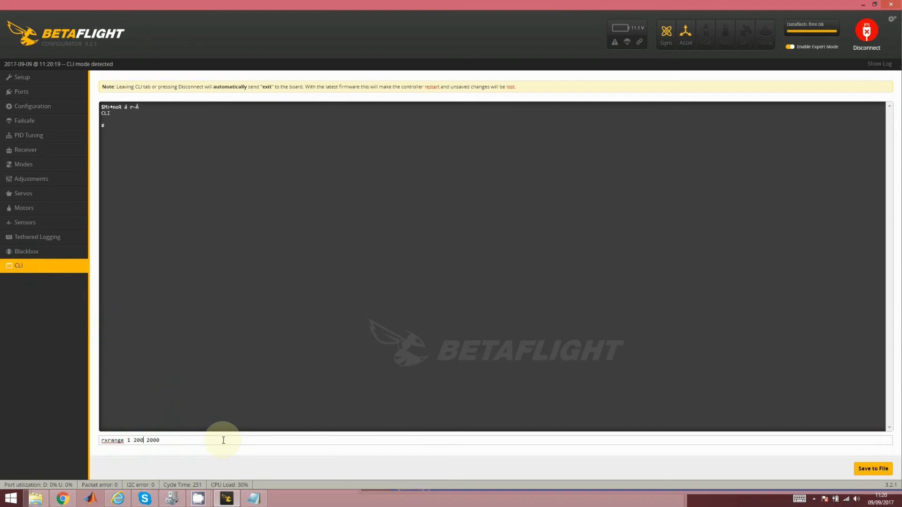
type("0")
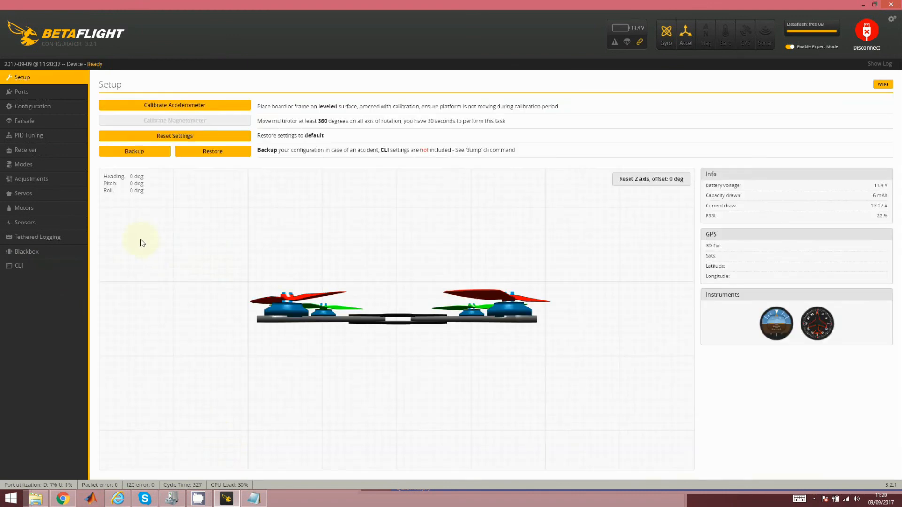
left_click(26, 150)
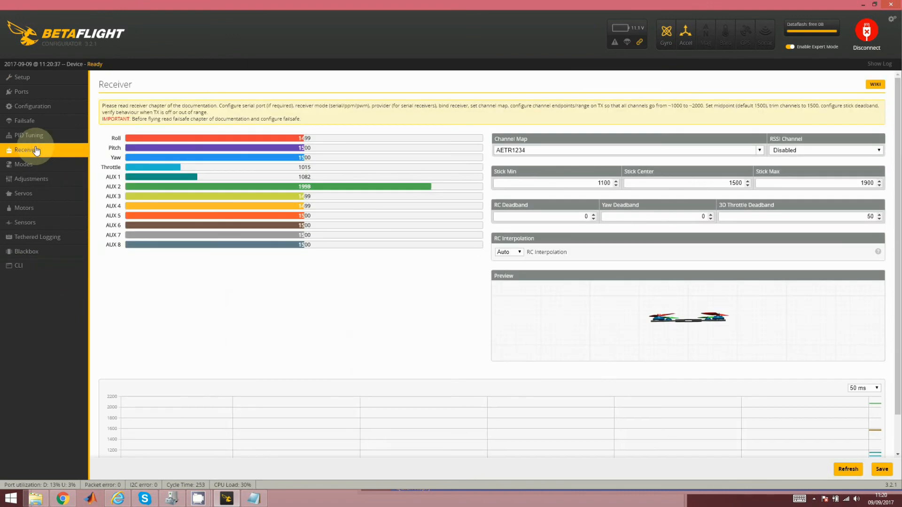